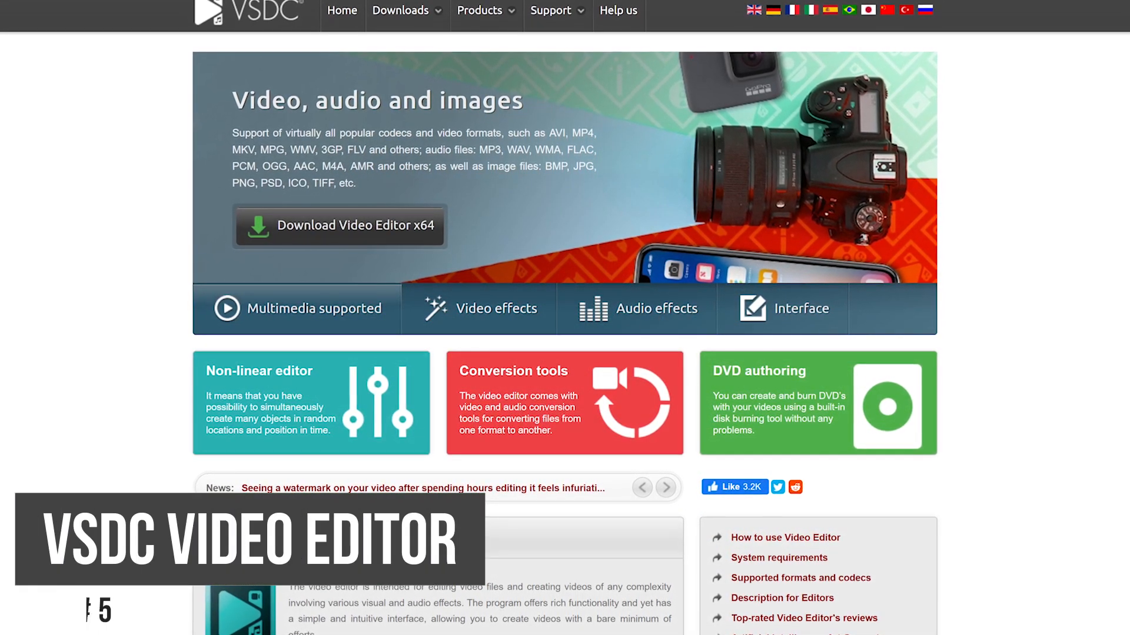
- Scroll the VSDC homepage and switch the banner to the Video effects slide
scroll(down, 3)
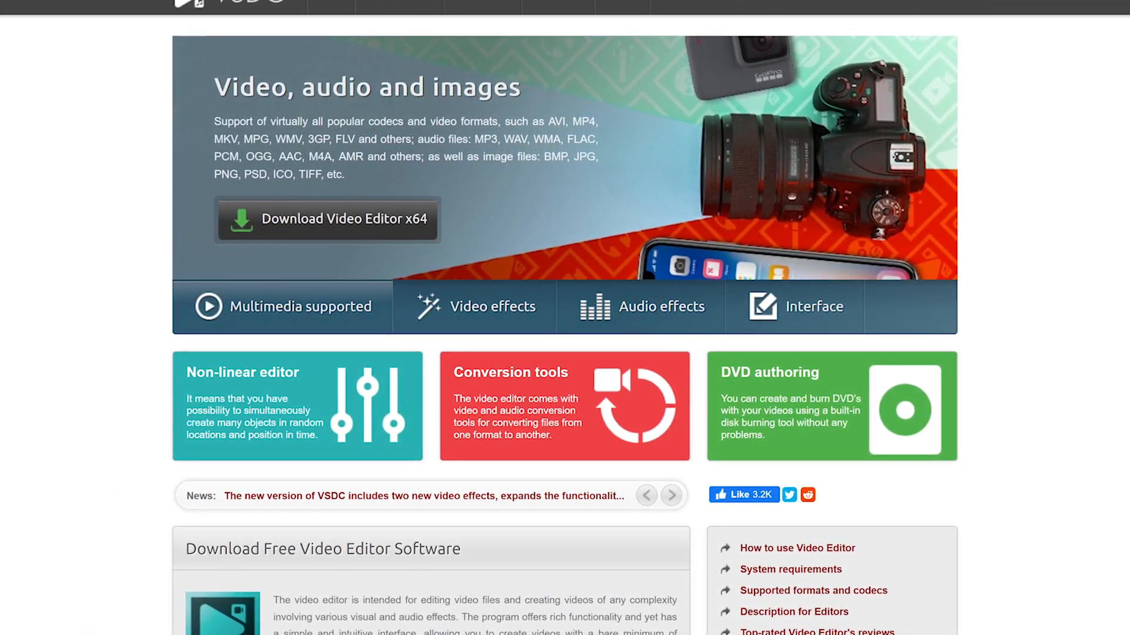
scroll(down, 3)
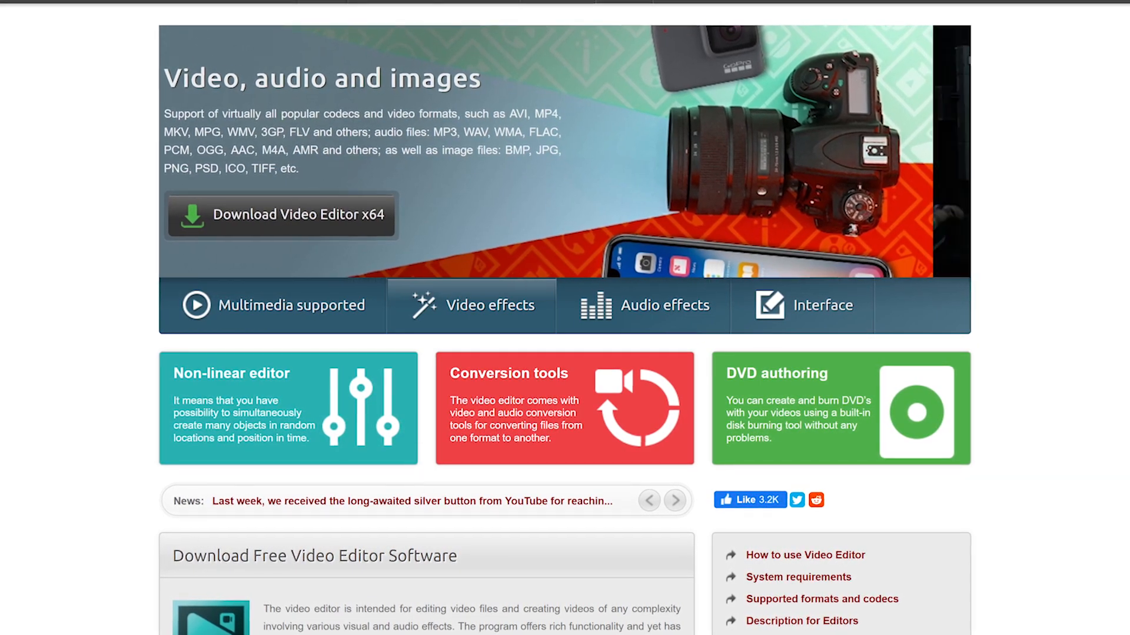
click(493, 304)
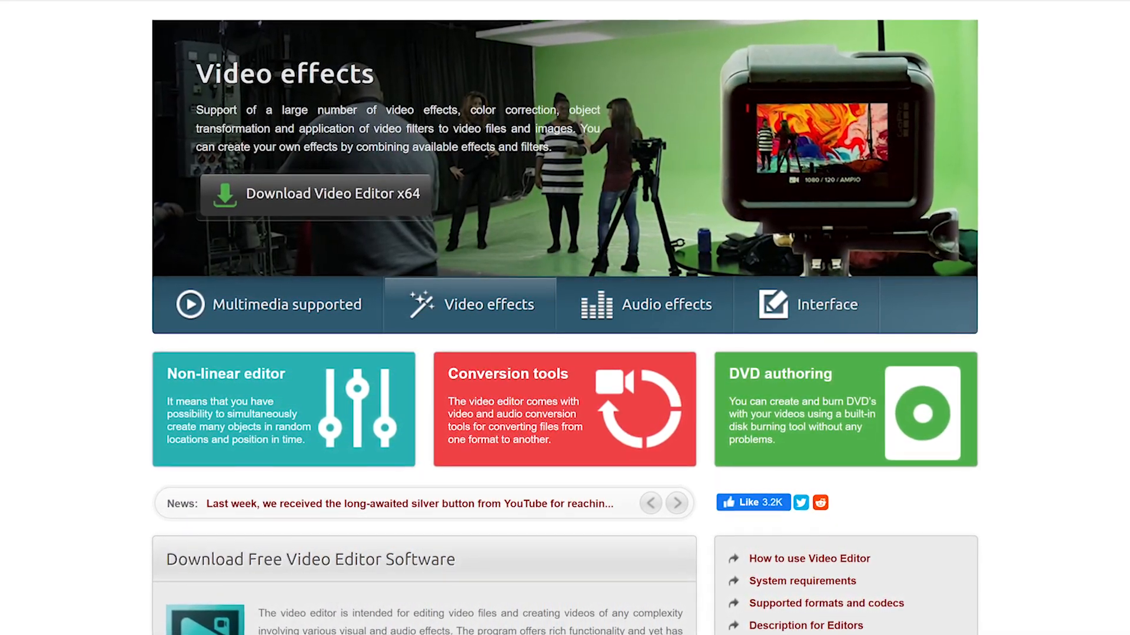
- Scroll down to the feature descriptions and Editor's Screenshots section
scroll(down, 3)
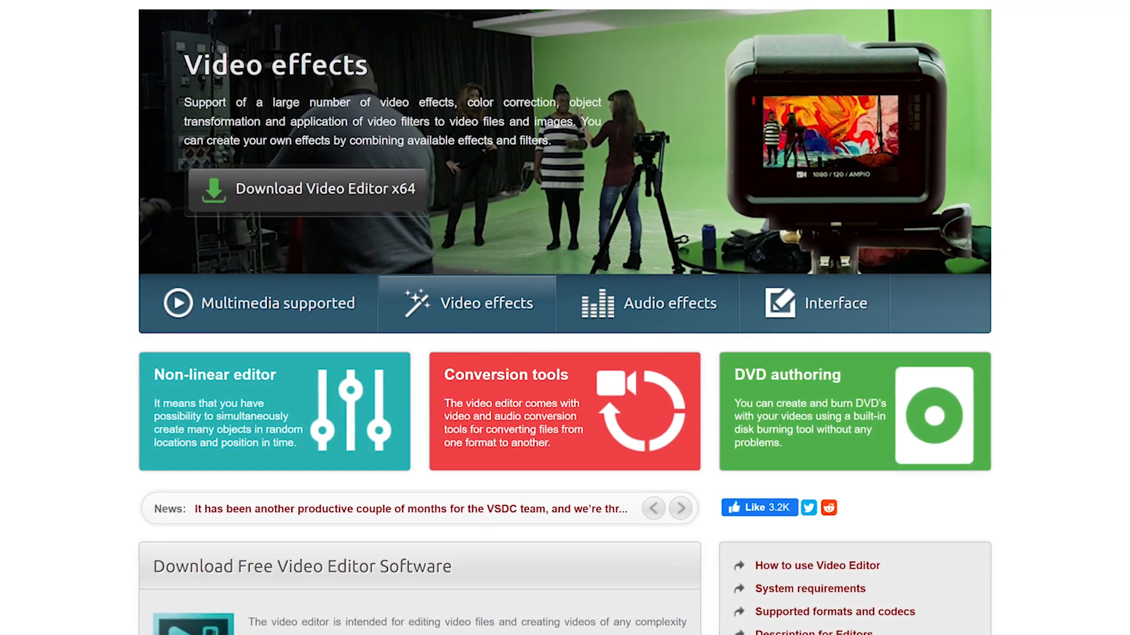
scroll(down, 3)
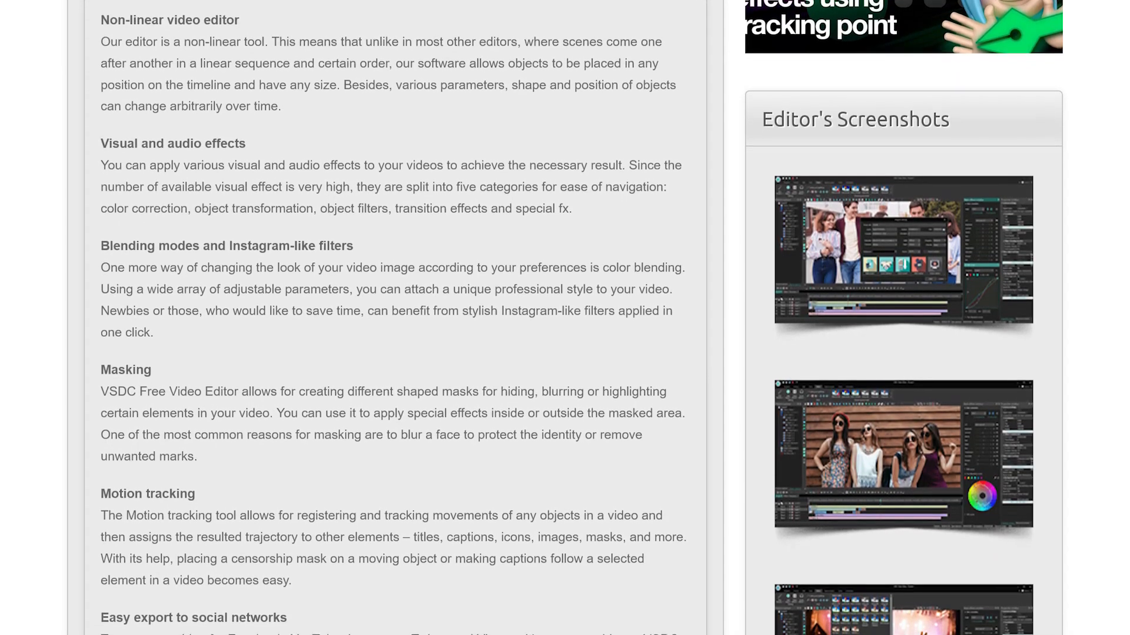
scroll(down, 3)
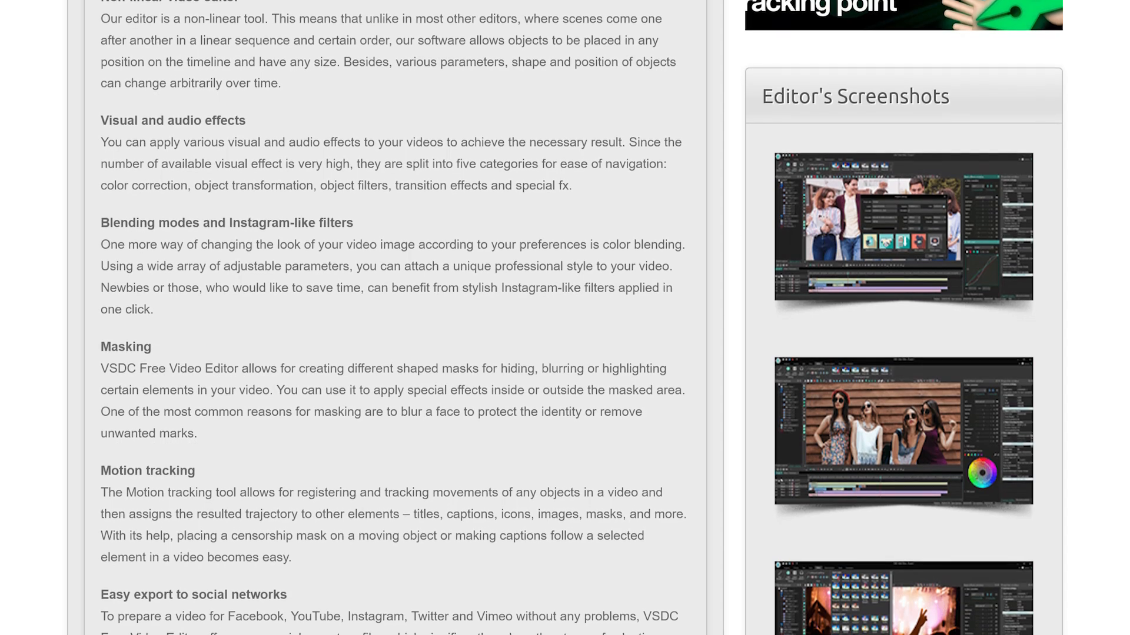
scroll(down, 3)
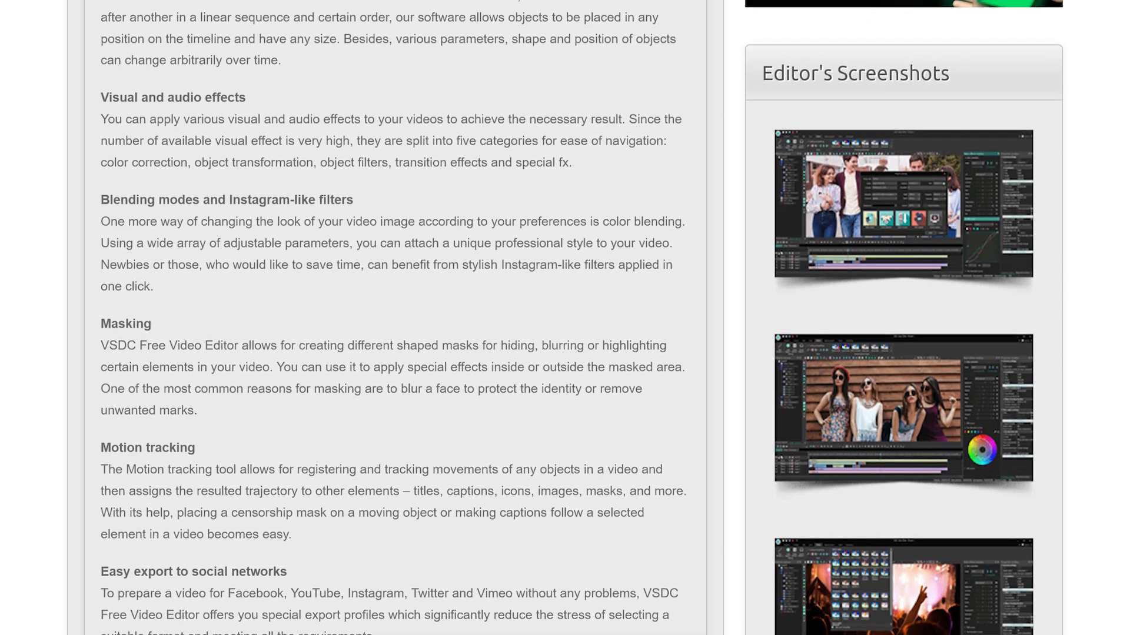
scroll(down, 3)
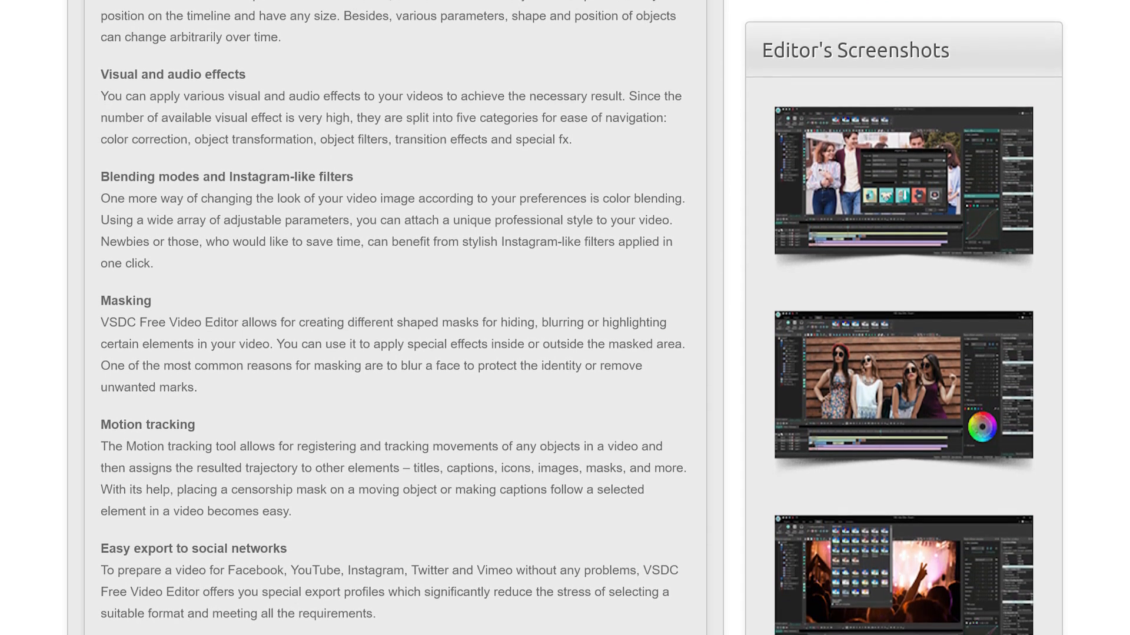
scroll(down, 3)
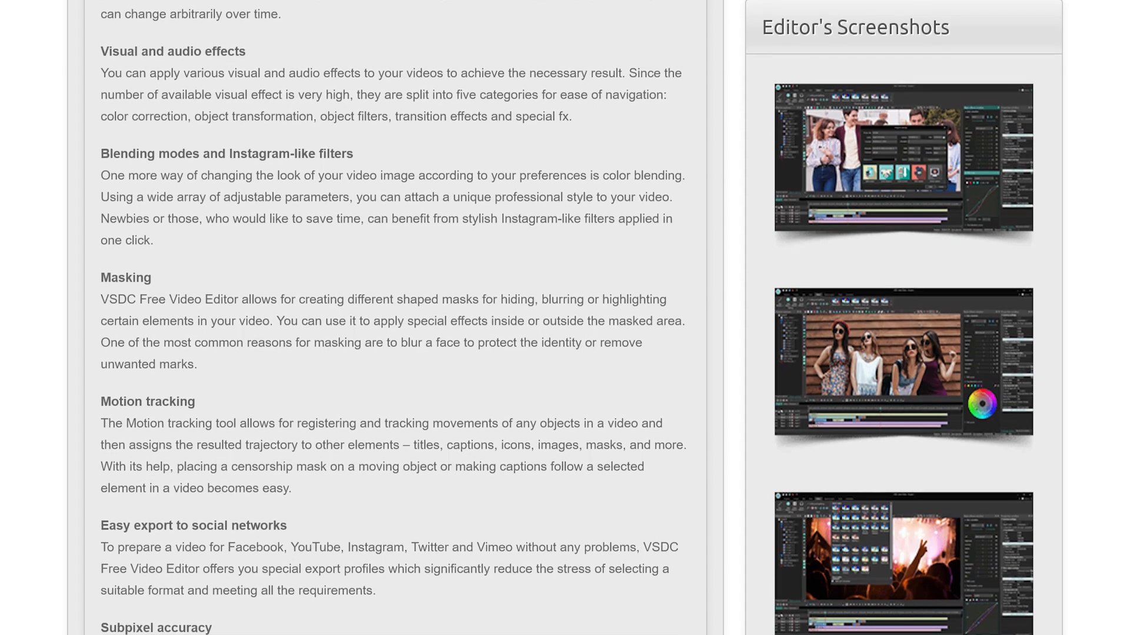
scroll(down, 3)
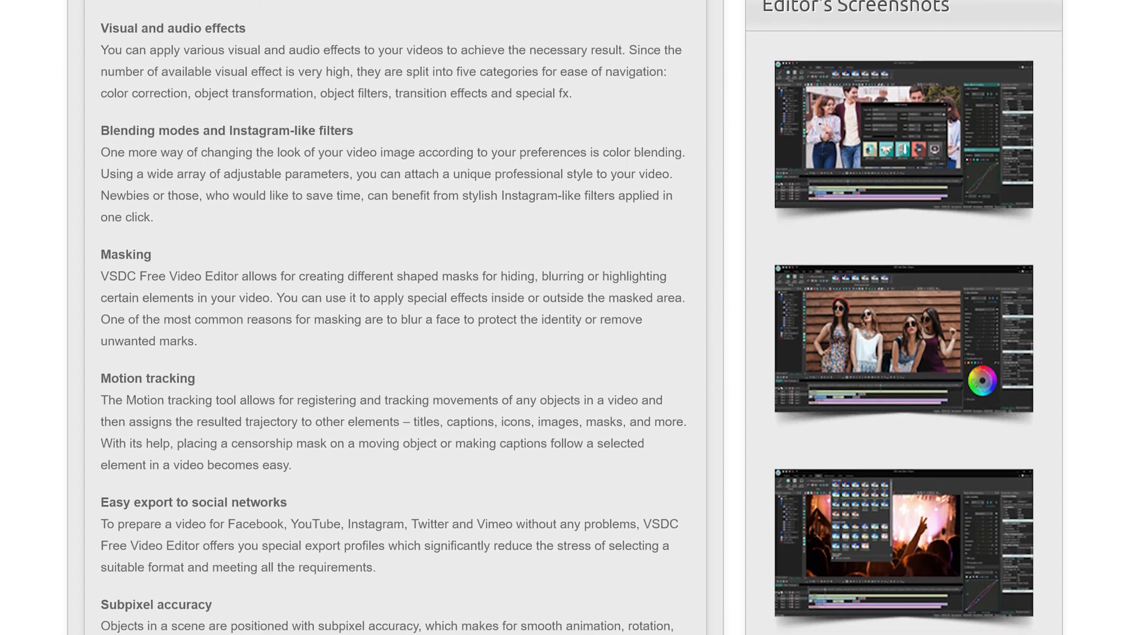
scroll(down, 3)
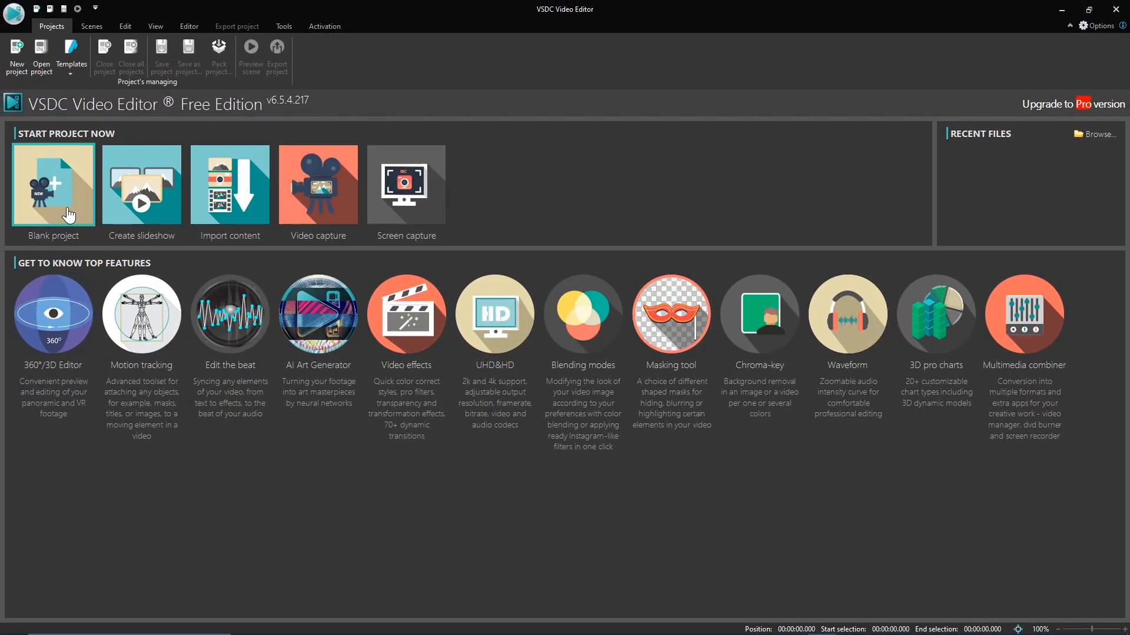
mouse_move(141, 203)
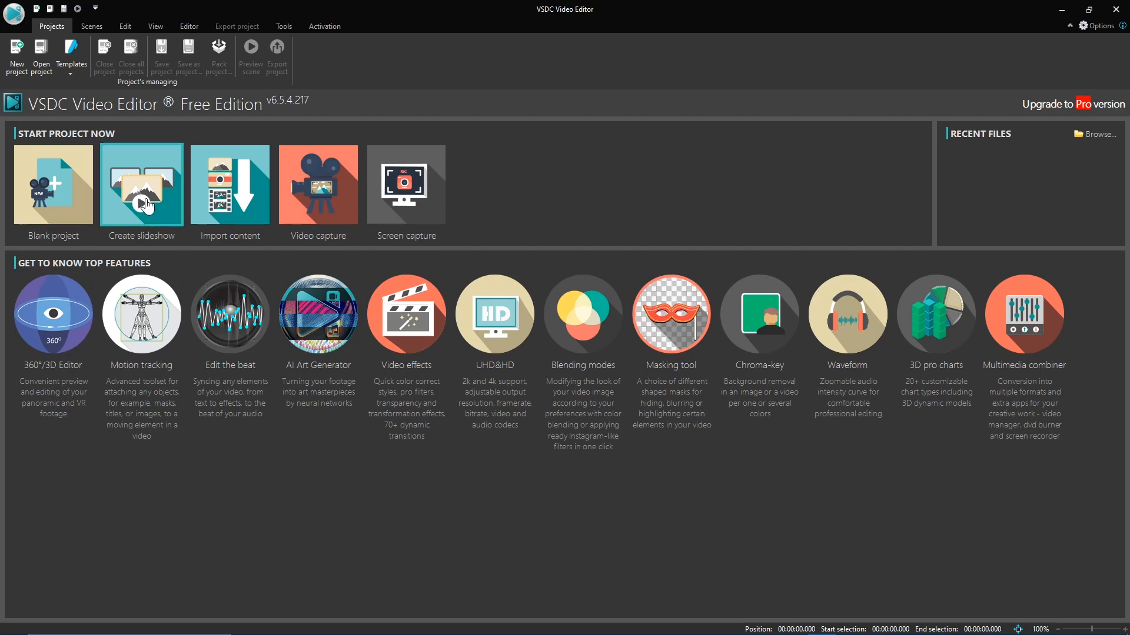
mouse_move(328, 194)
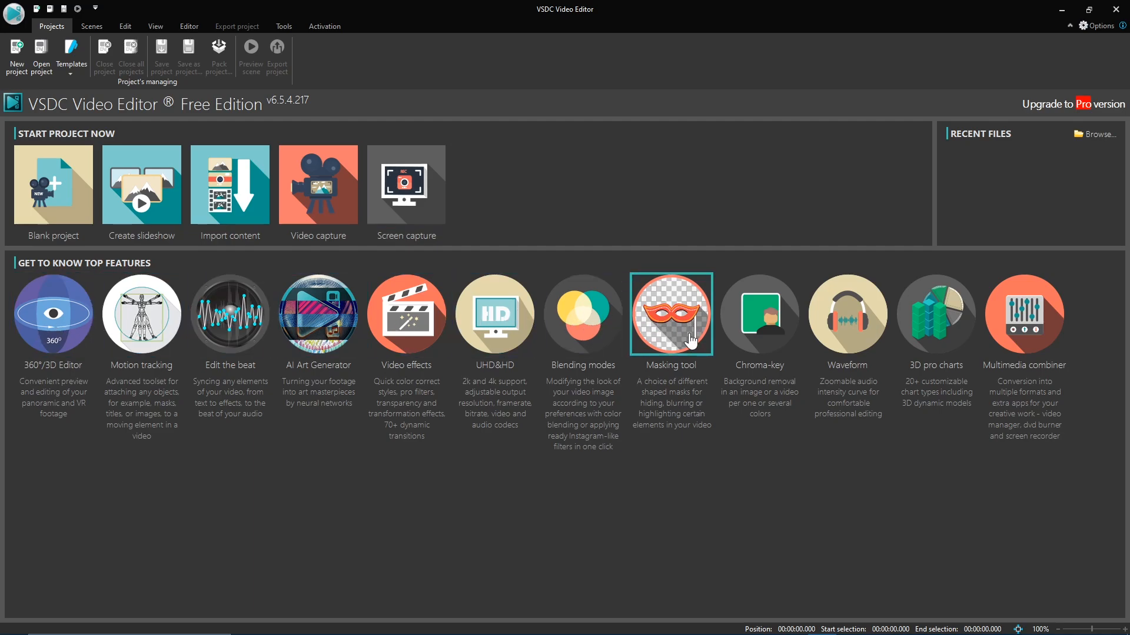
mouse_move(53, 186)
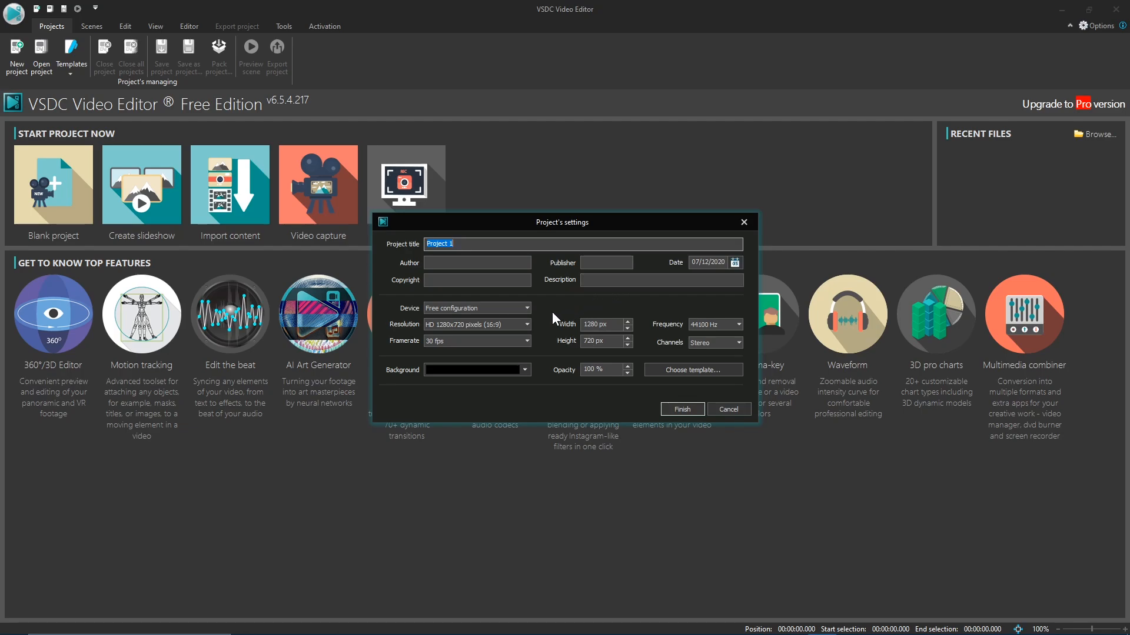
- Create the project at Full HD 1920x1080, 60 fps and finish into the empty workspace
click(475, 325)
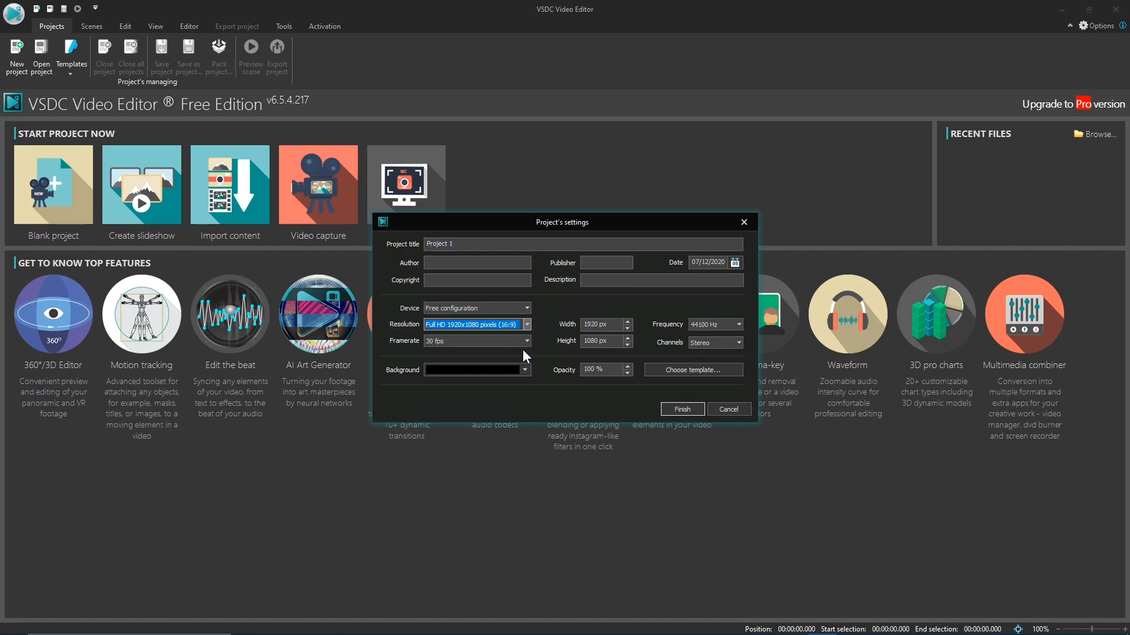
click(472, 341)
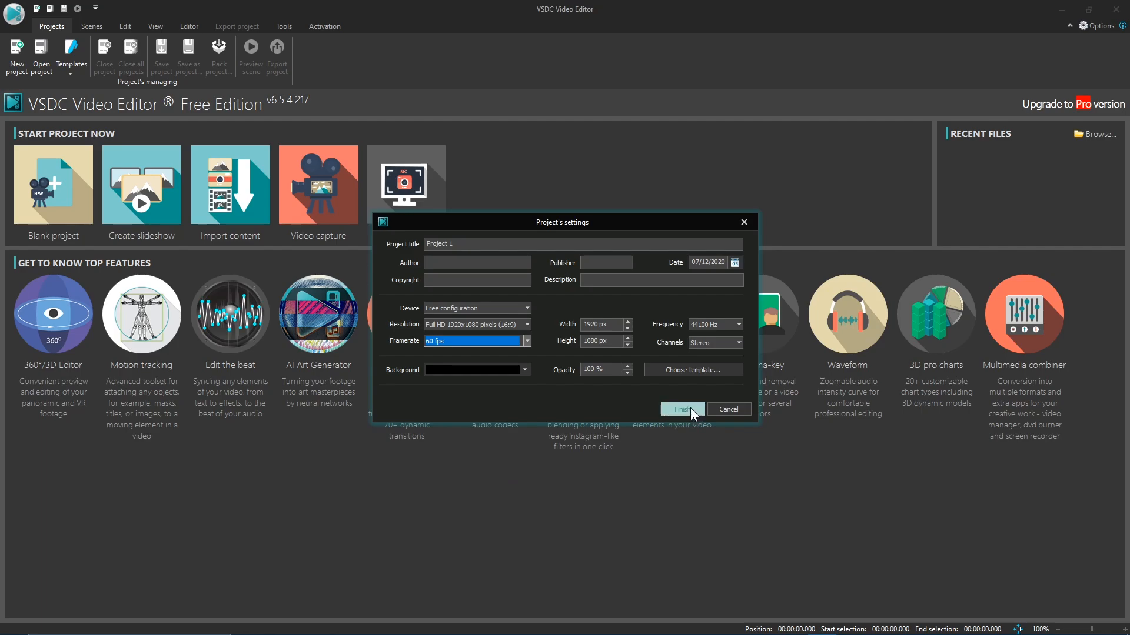
click(680, 409)
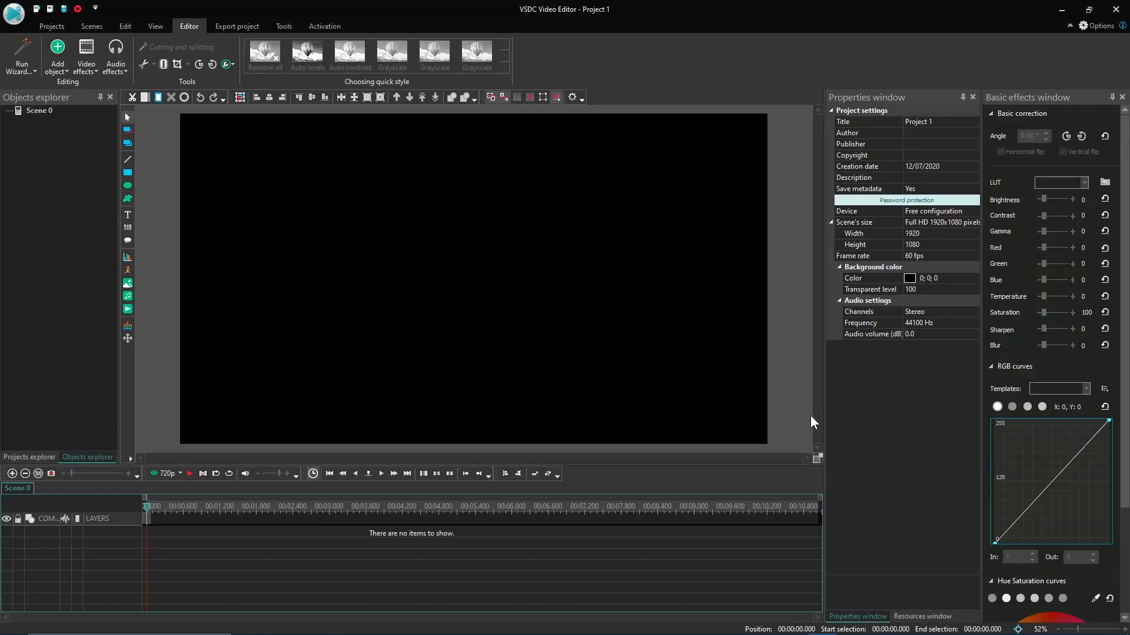
mouse_move(824, 418)
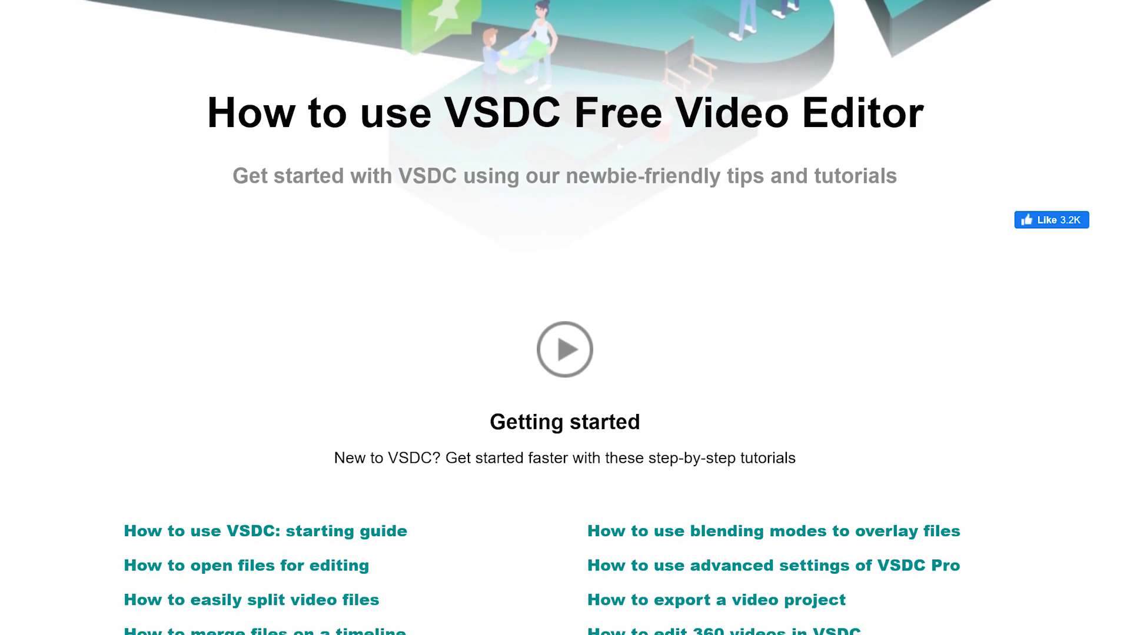
- Scroll down the 'How to use VSDC' page through the Getting started tutorial links
scroll(down, 3)
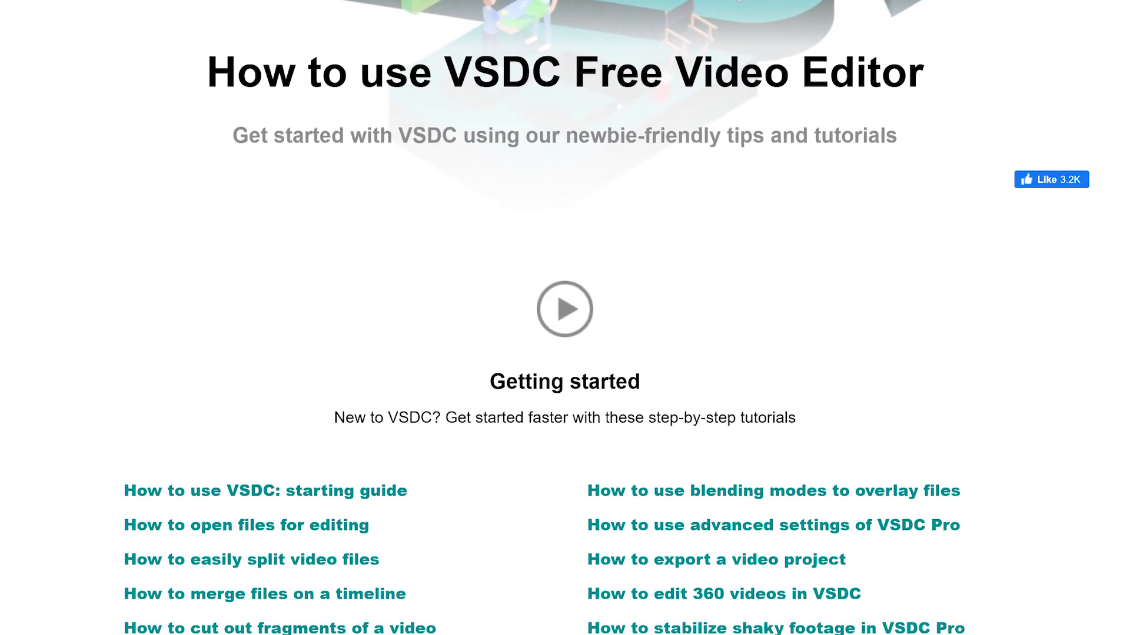
scroll(down, 3)
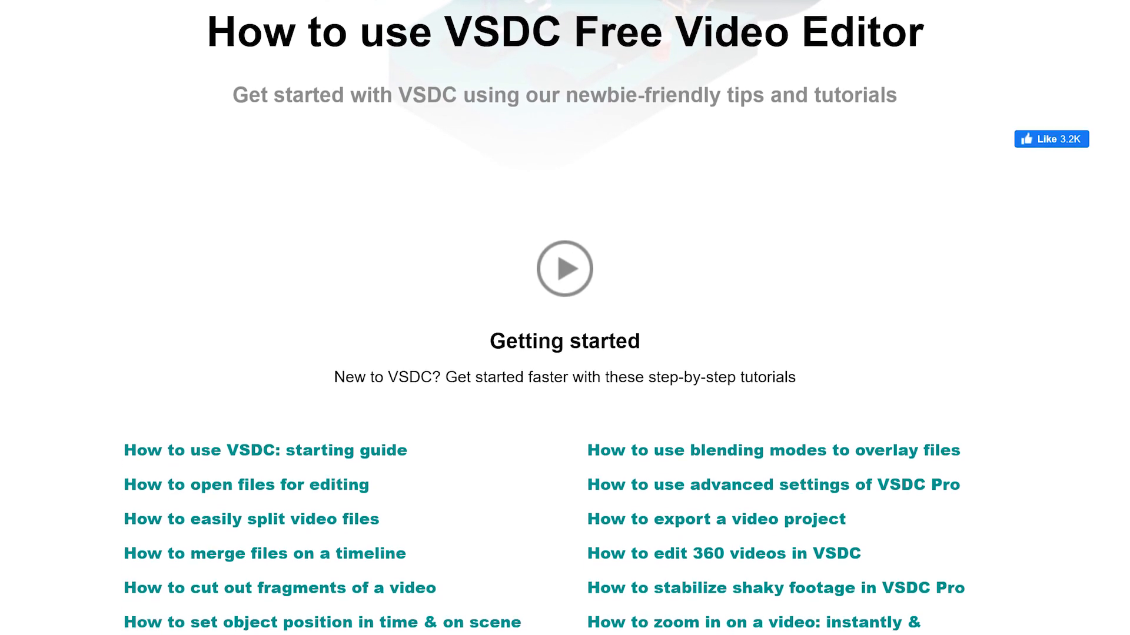
scroll(down, 3)
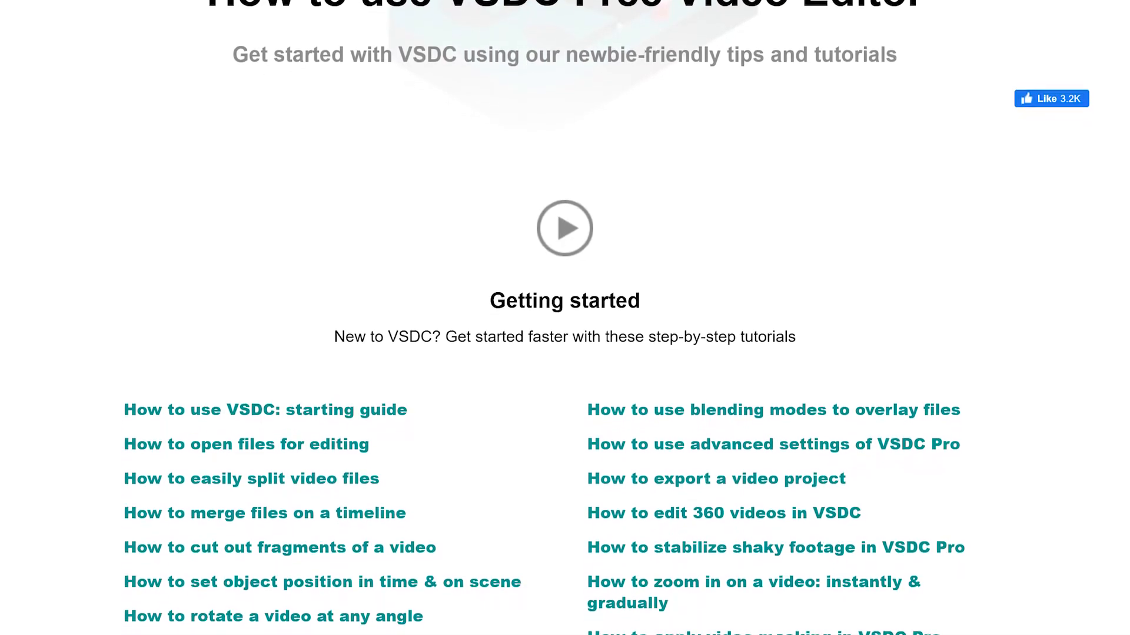
scroll(down, 3)
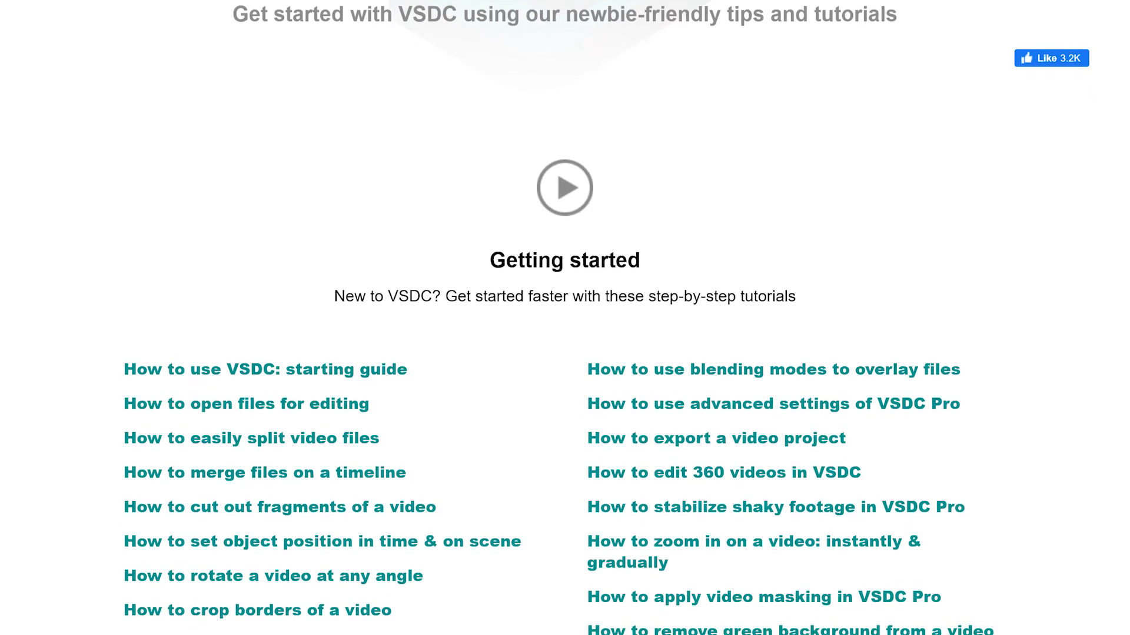
scroll(down, 3)
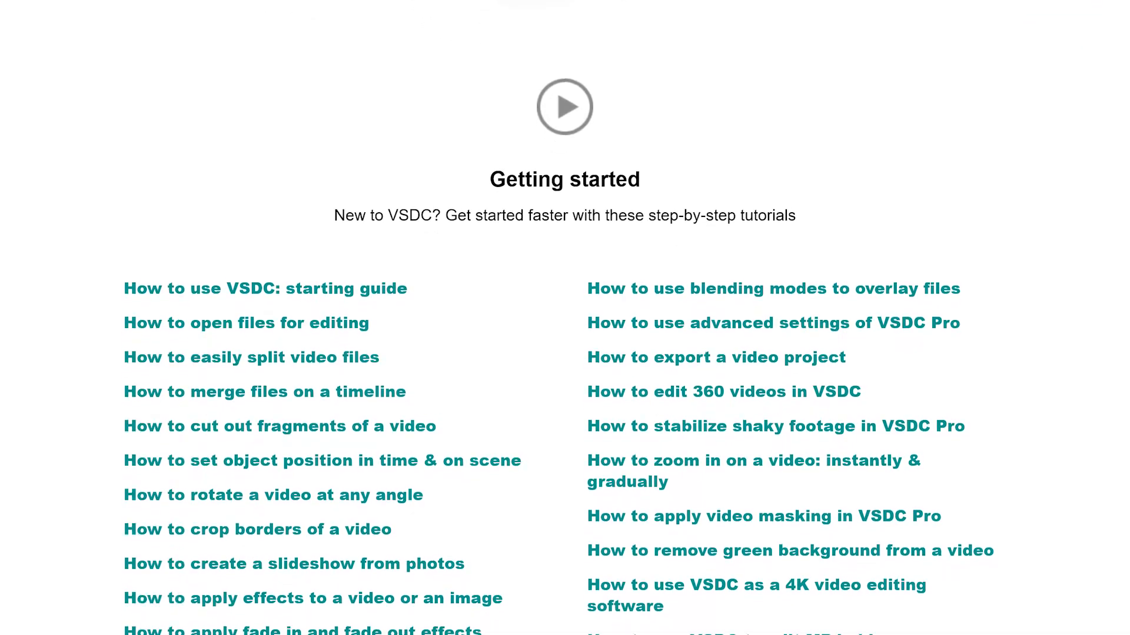
scroll(down, 3)
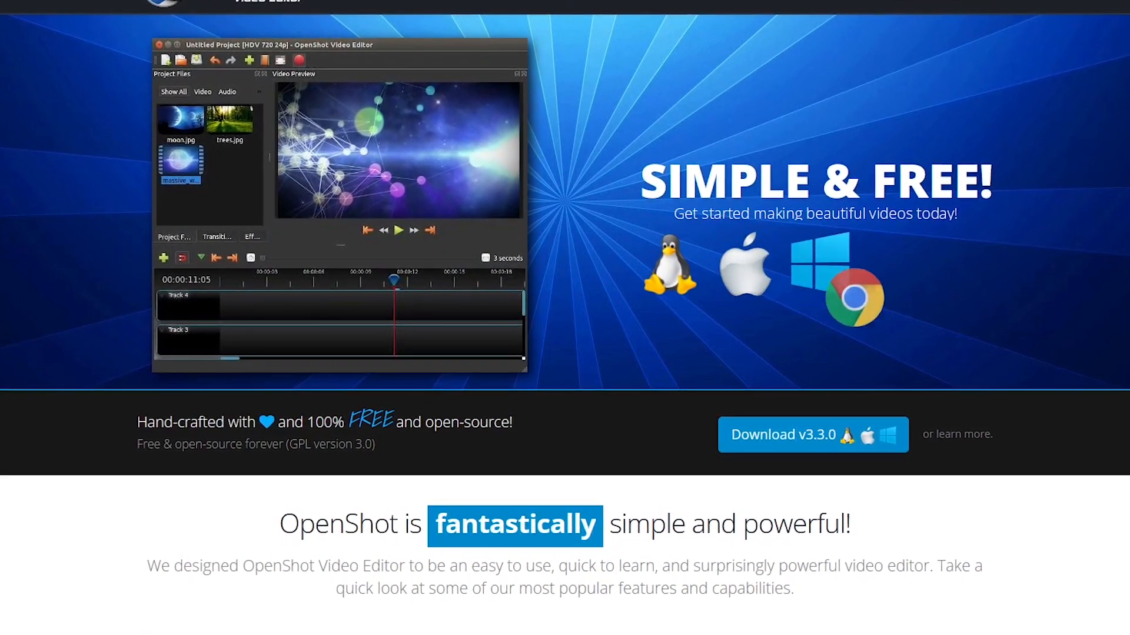
- Scroll the OpenShot homepage down to the Our Features section
scroll(down, 3)
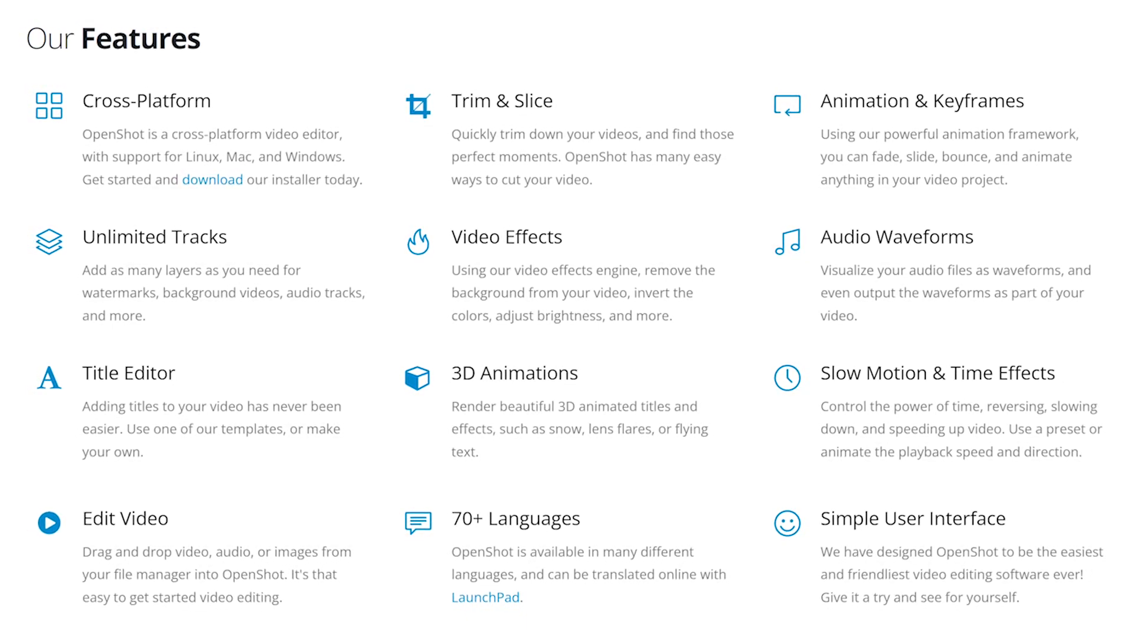
scroll(down, 3)
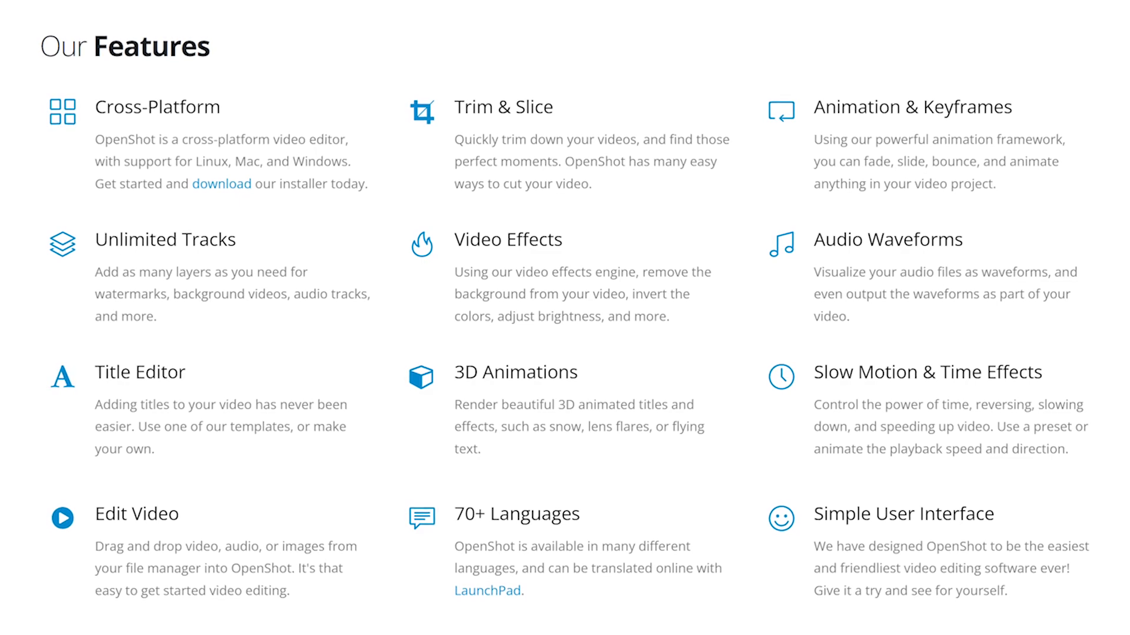
scroll(down, 3)
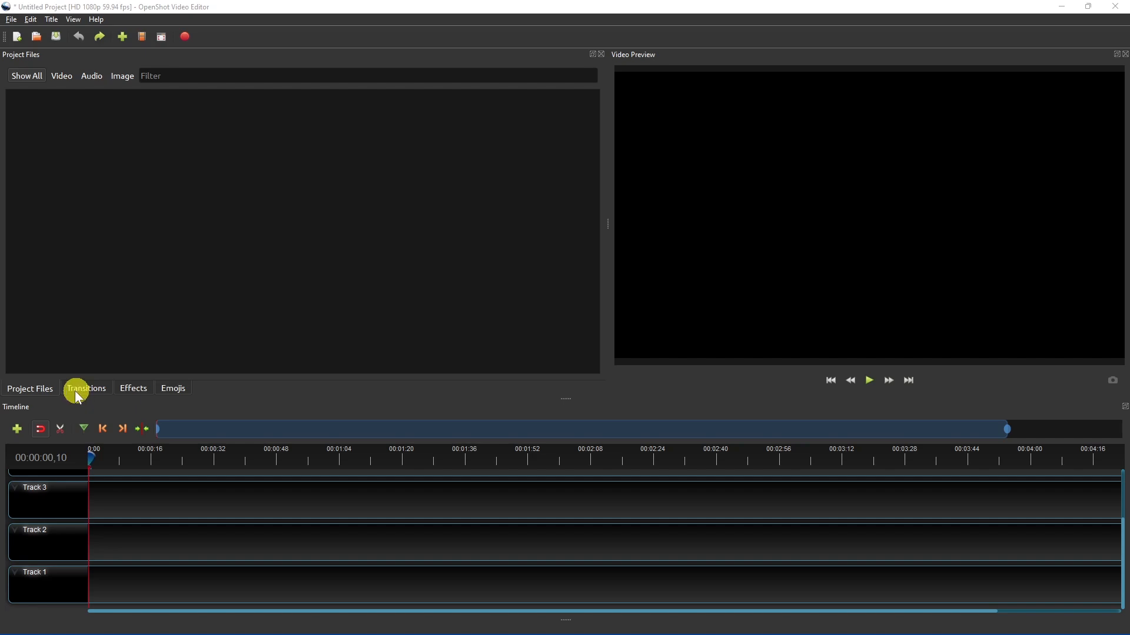
- Place Barcelona Spain.mp4 at the start of Track 1 with Paris Traffic.mp4 right after it
click(29, 388)
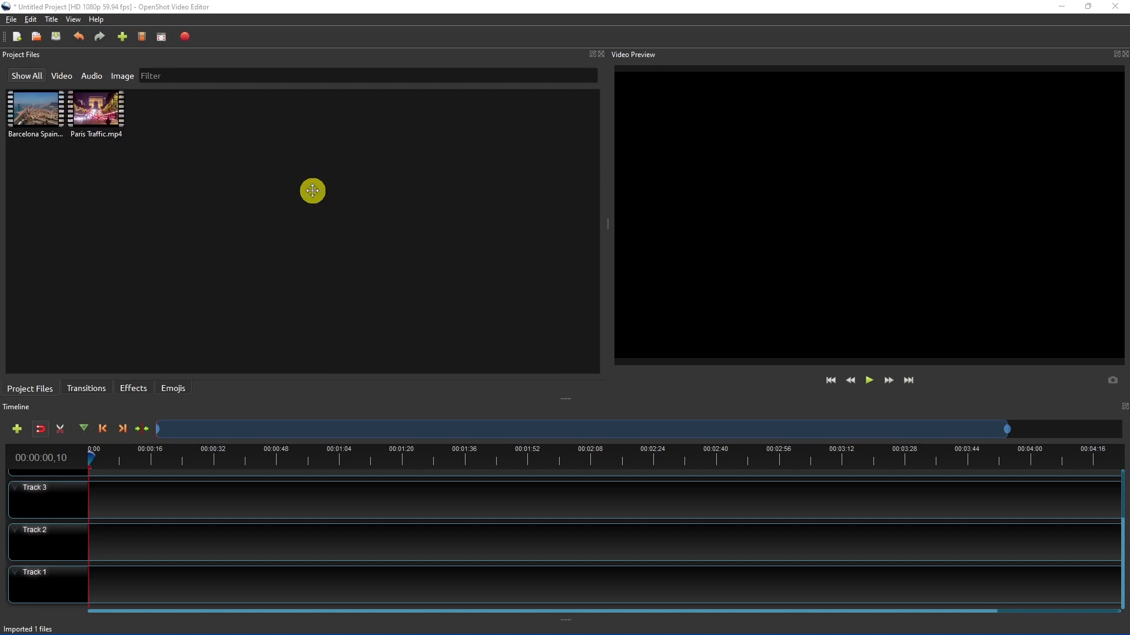
drag(34, 108, 126, 541)
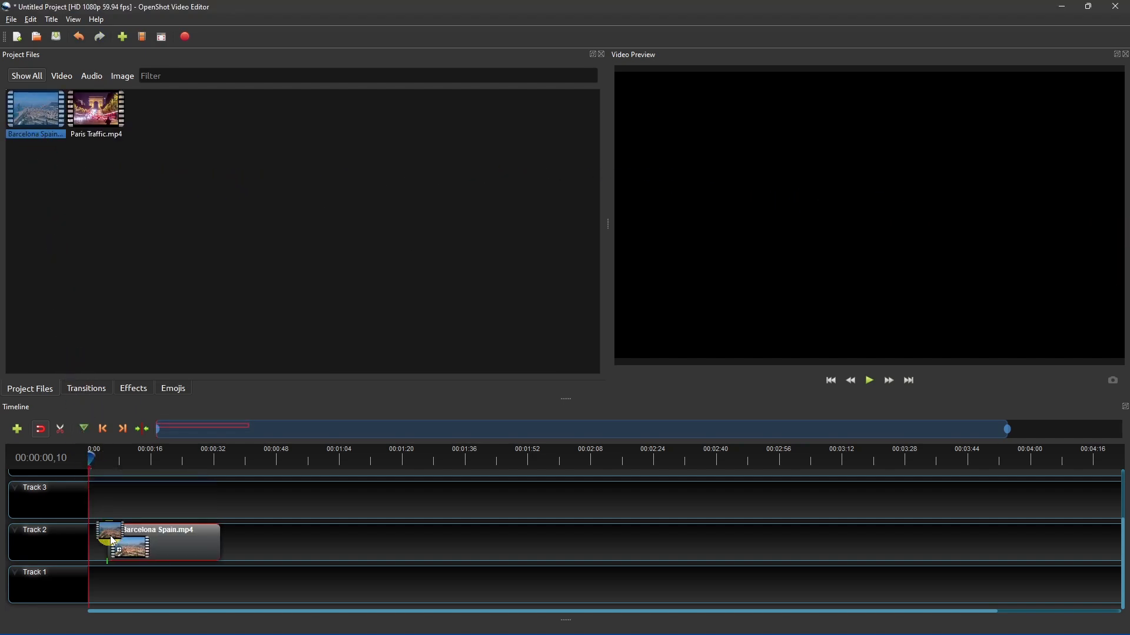
drag(130, 540, 130, 584)
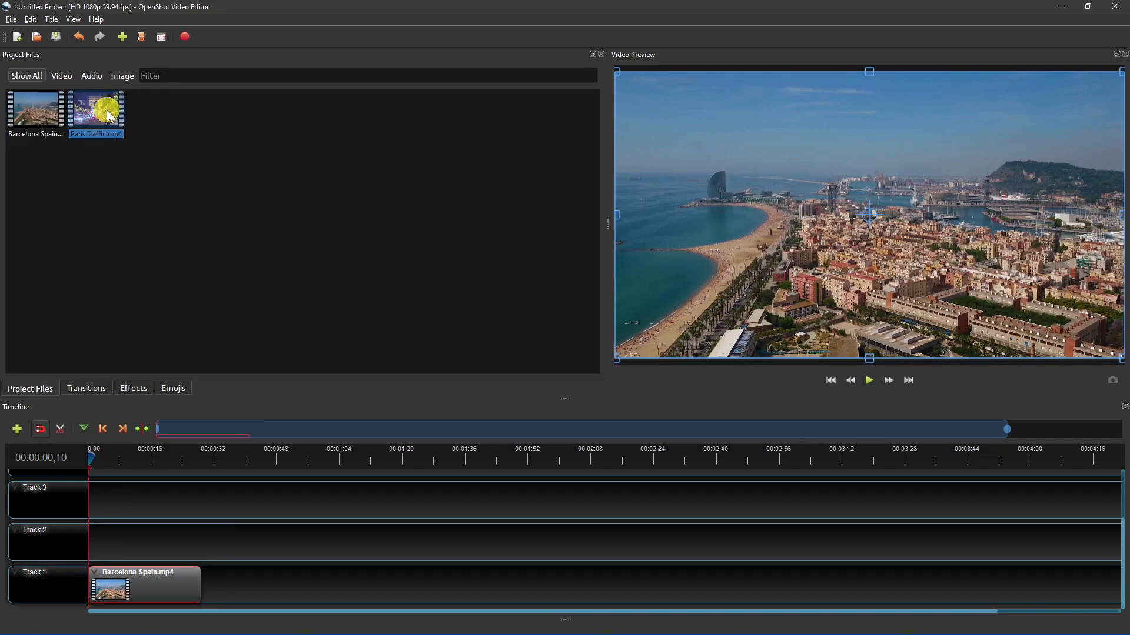
drag(95, 109, 215, 584)
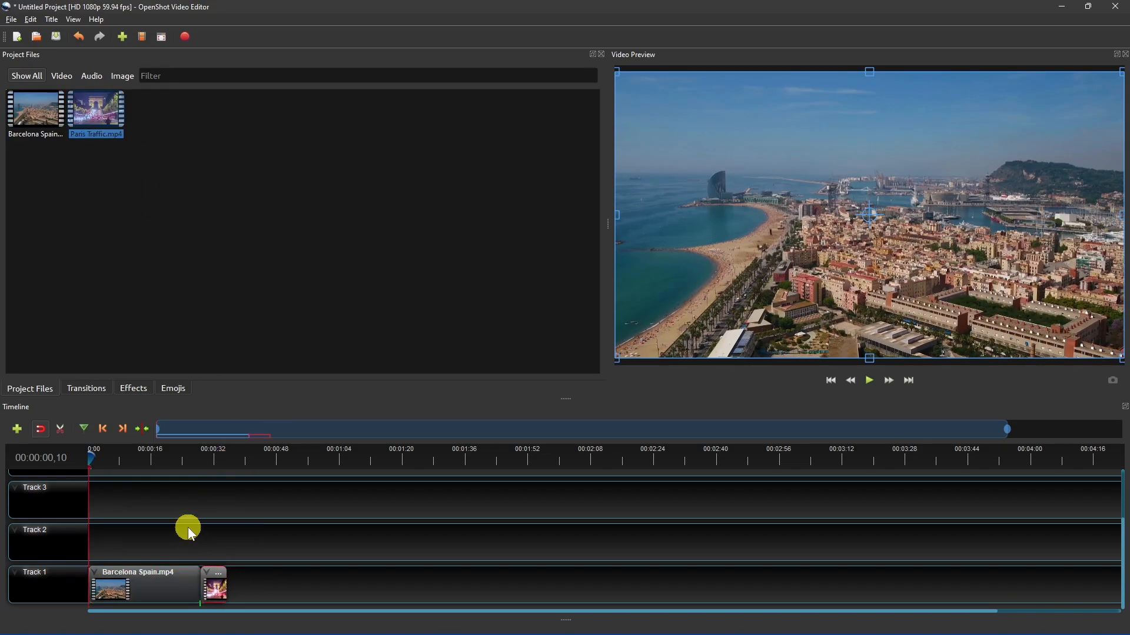
click(86, 388)
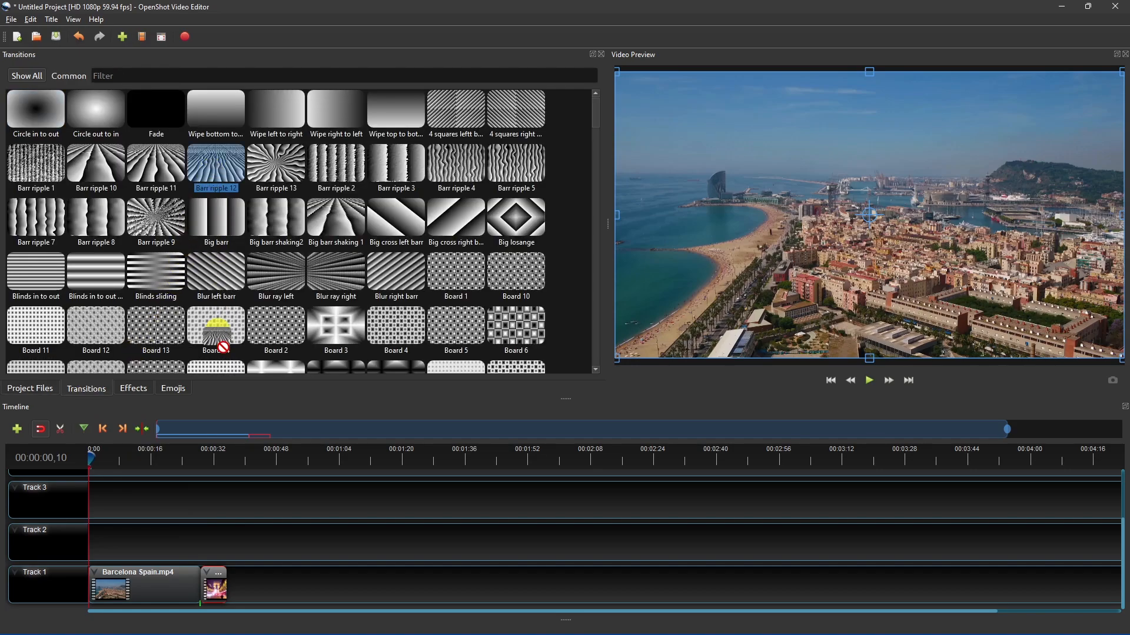
- Drop the Board 14 transition onto Track 1 over the join between the two clips
drag(214, 328, 205, 541)
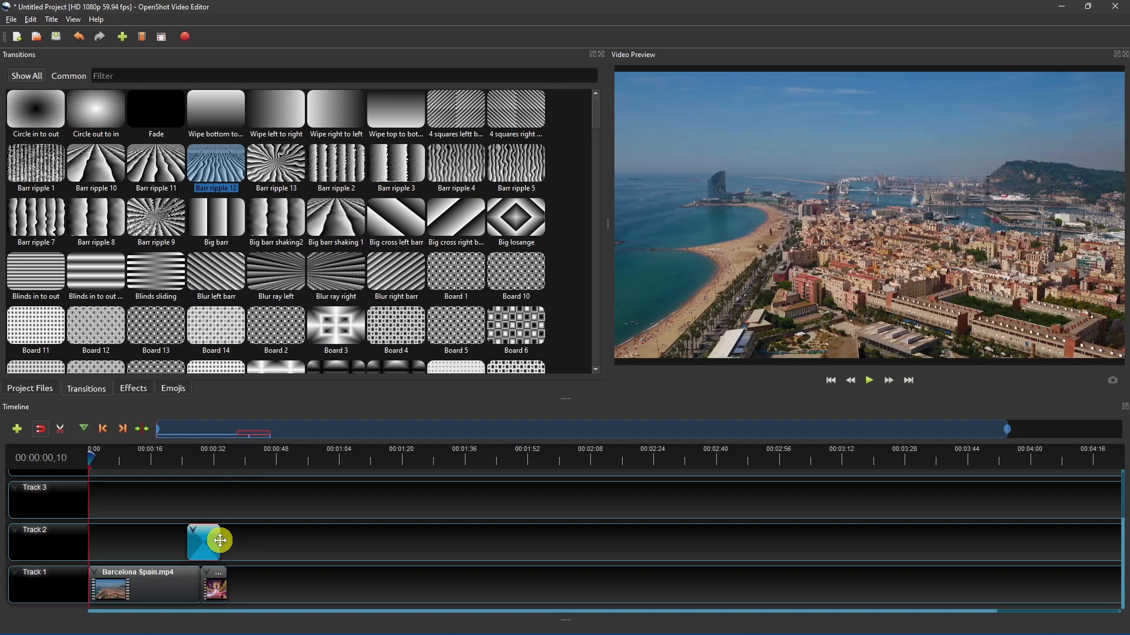
drag(214, 541, 190, 541)
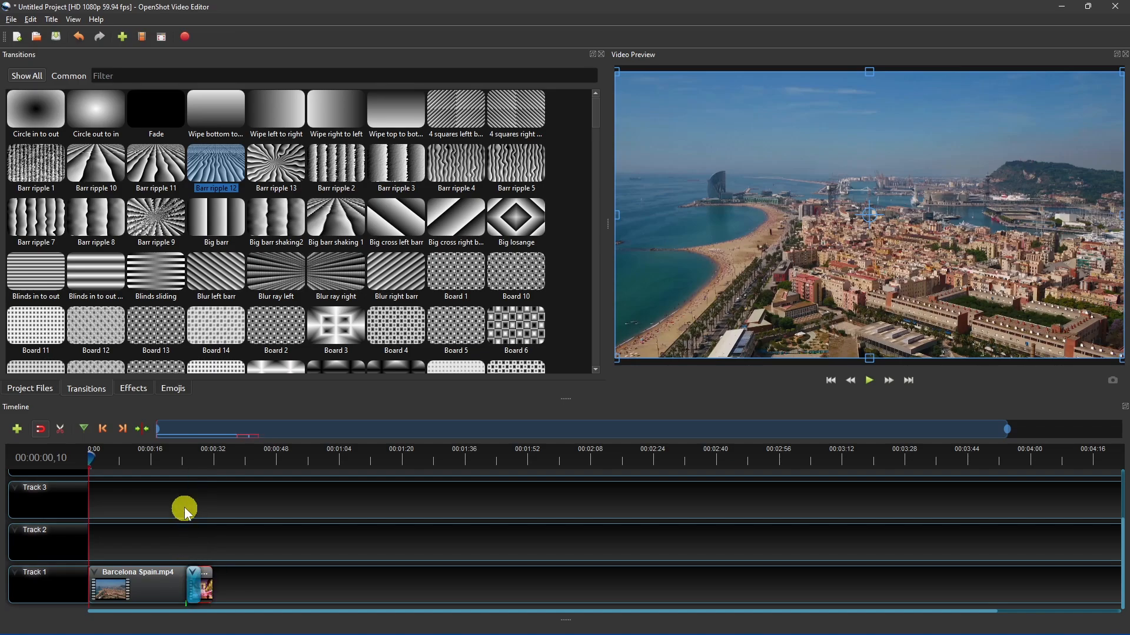
click(869, 381)
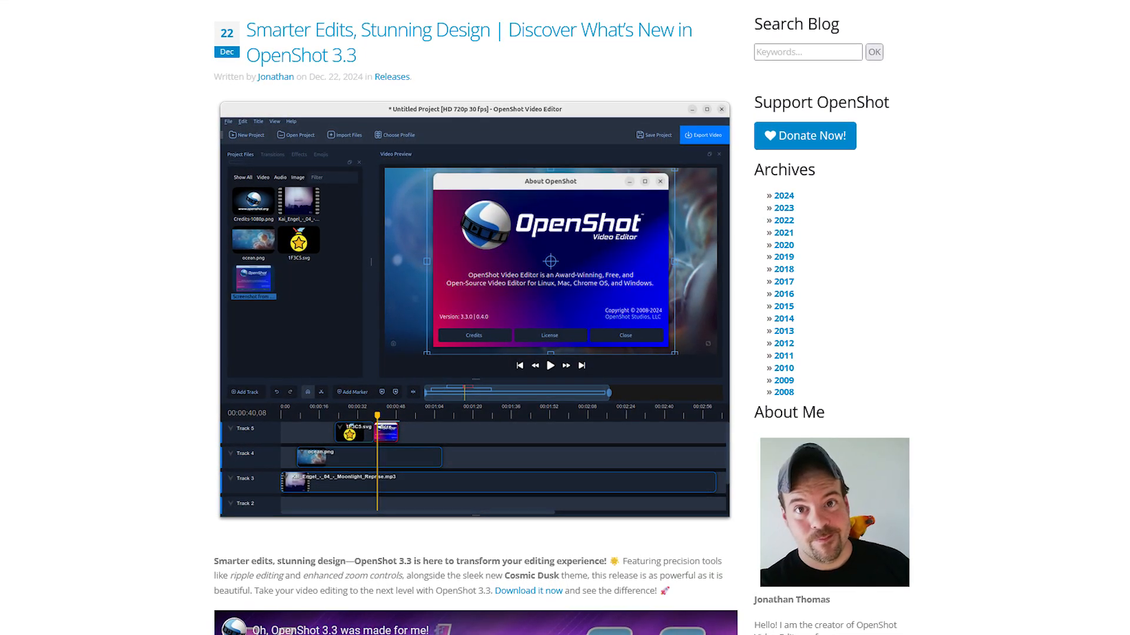
scroll(down, 3)
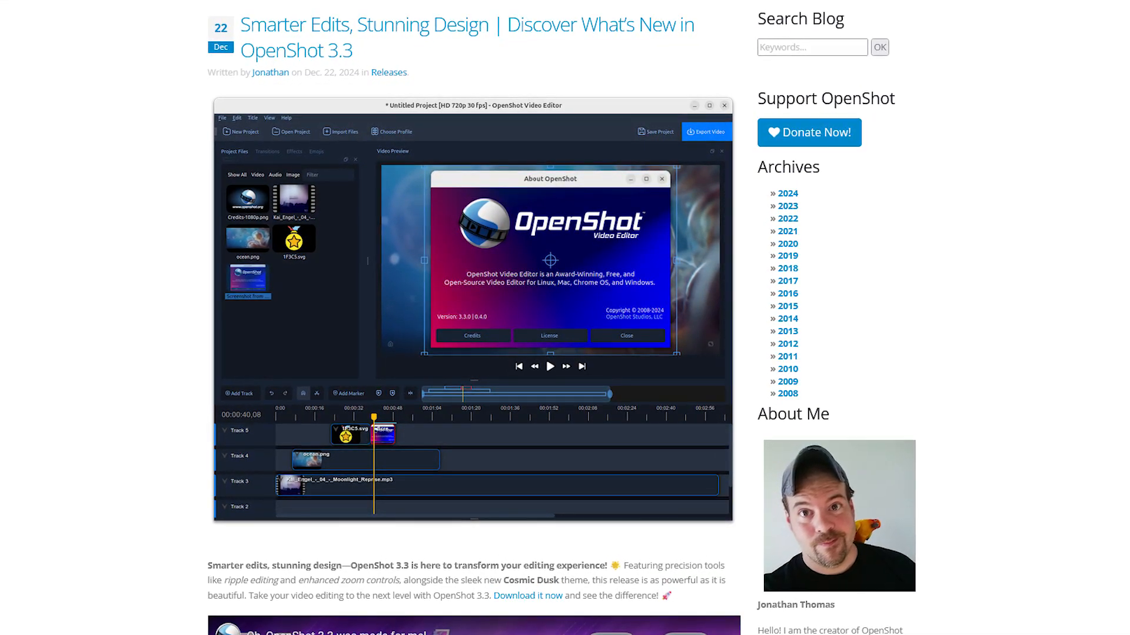
scroll(up, 3)
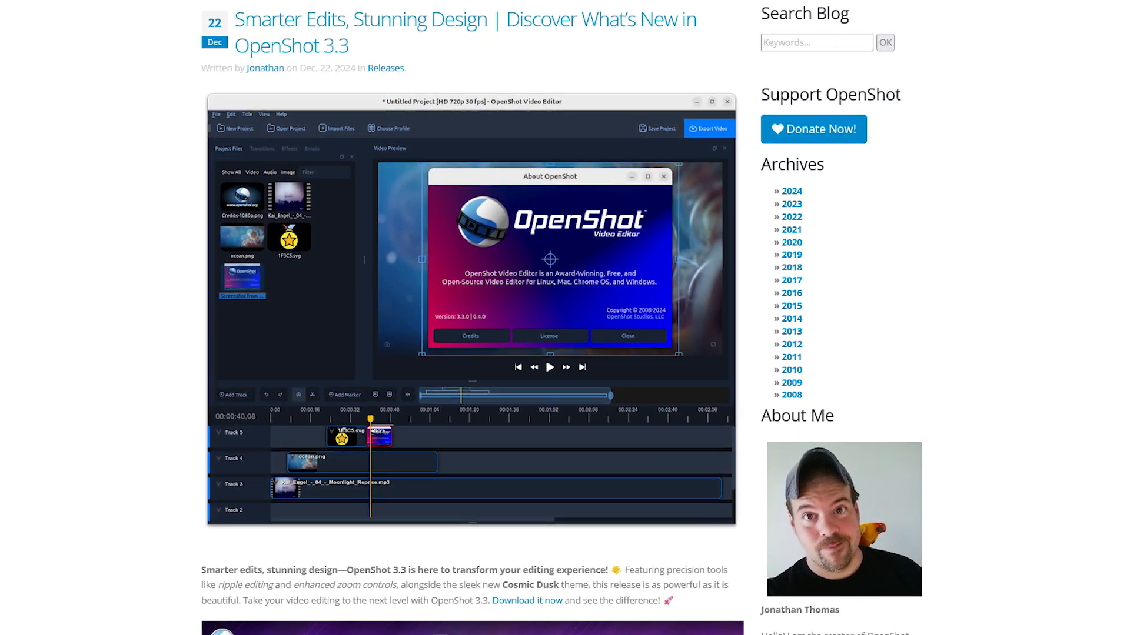
scroll(down, 3)
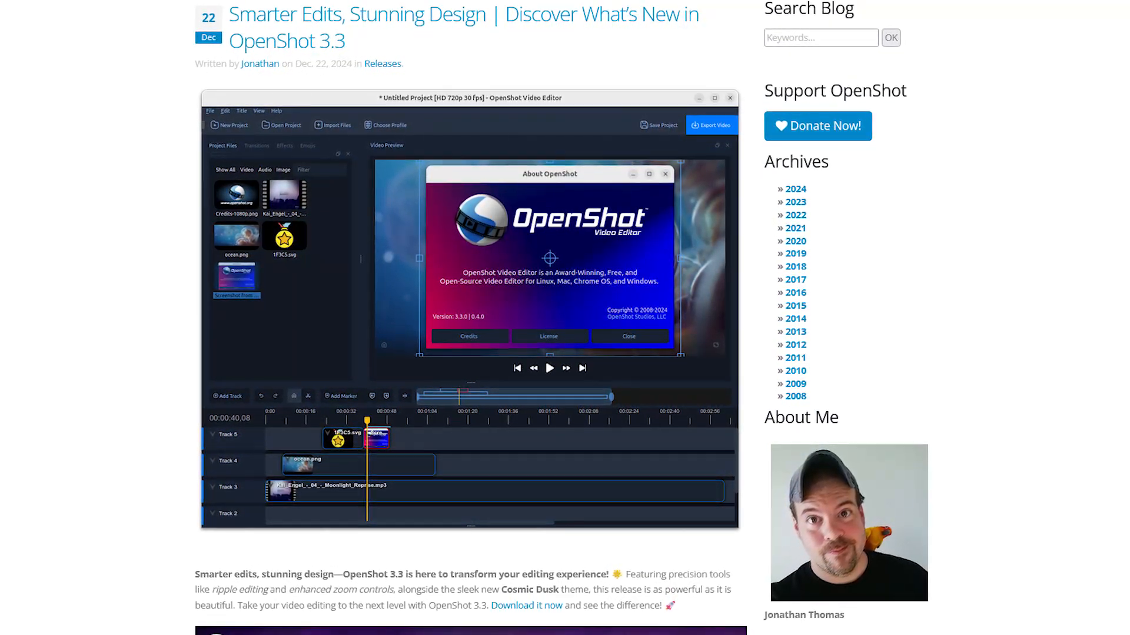
scroll(down, 3)
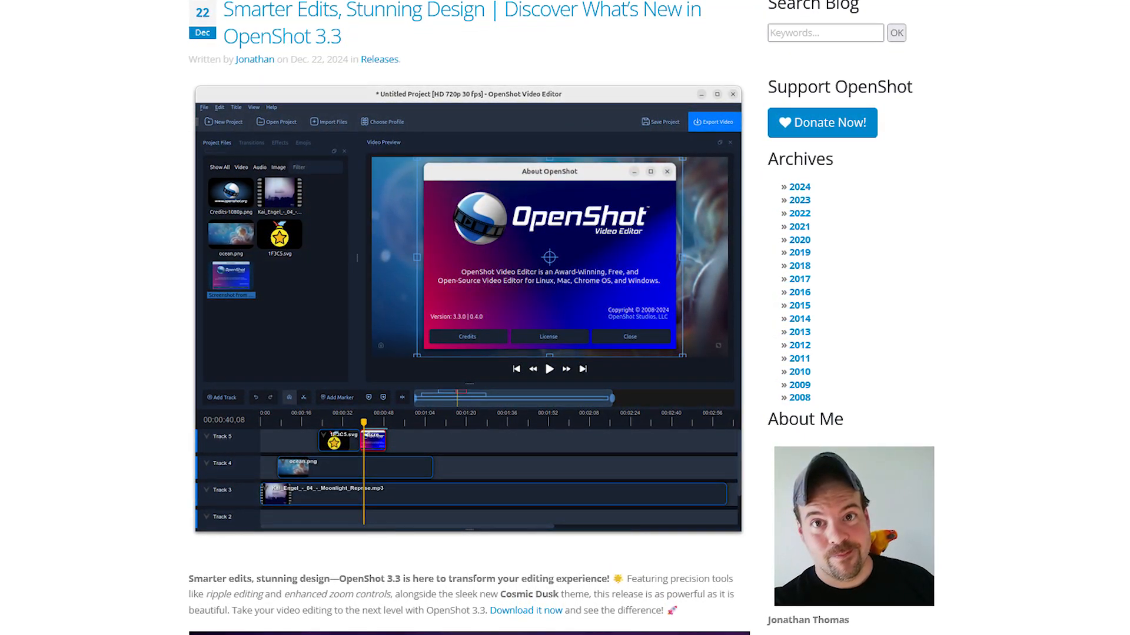
scroll(down, 3)
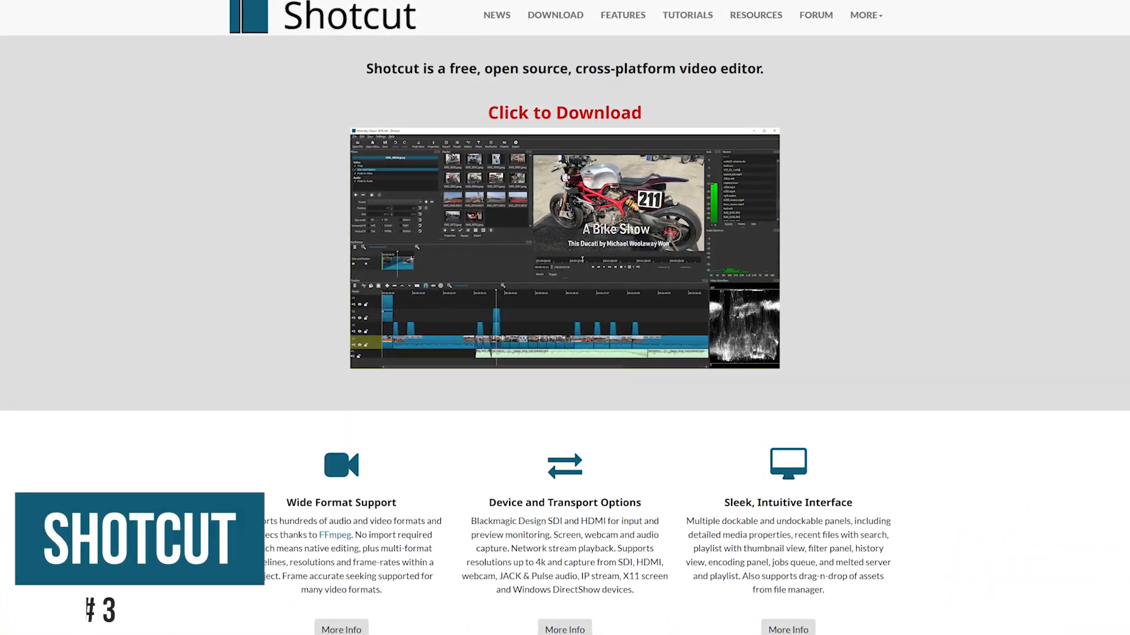
- Scroll down the shotcut.org homepage
scroll(down, 3)
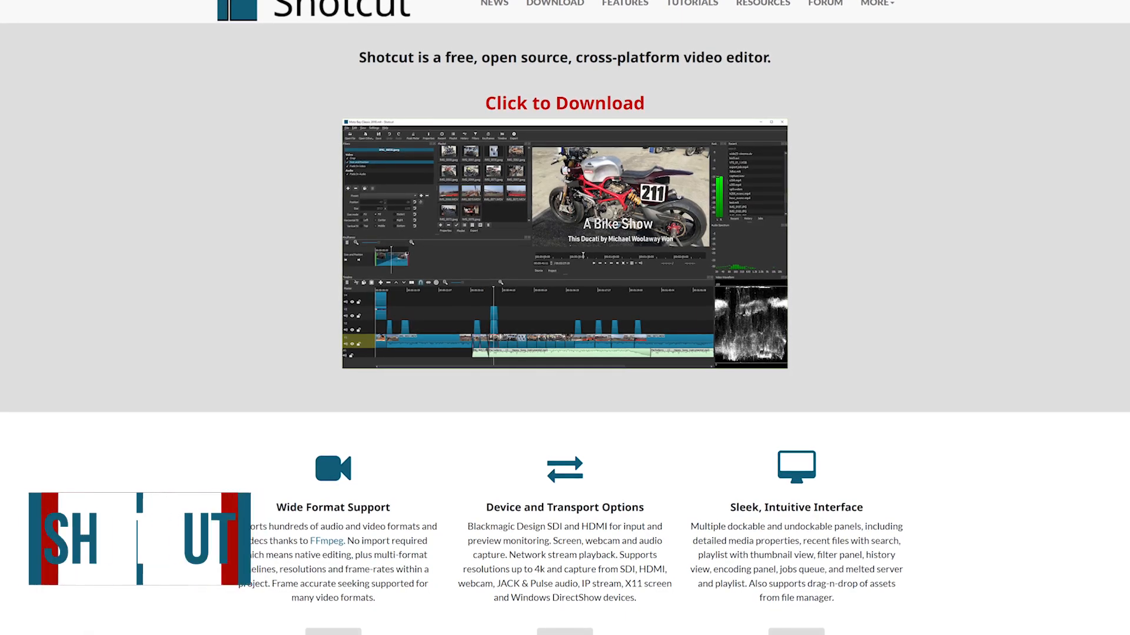
scroll(down, 3)
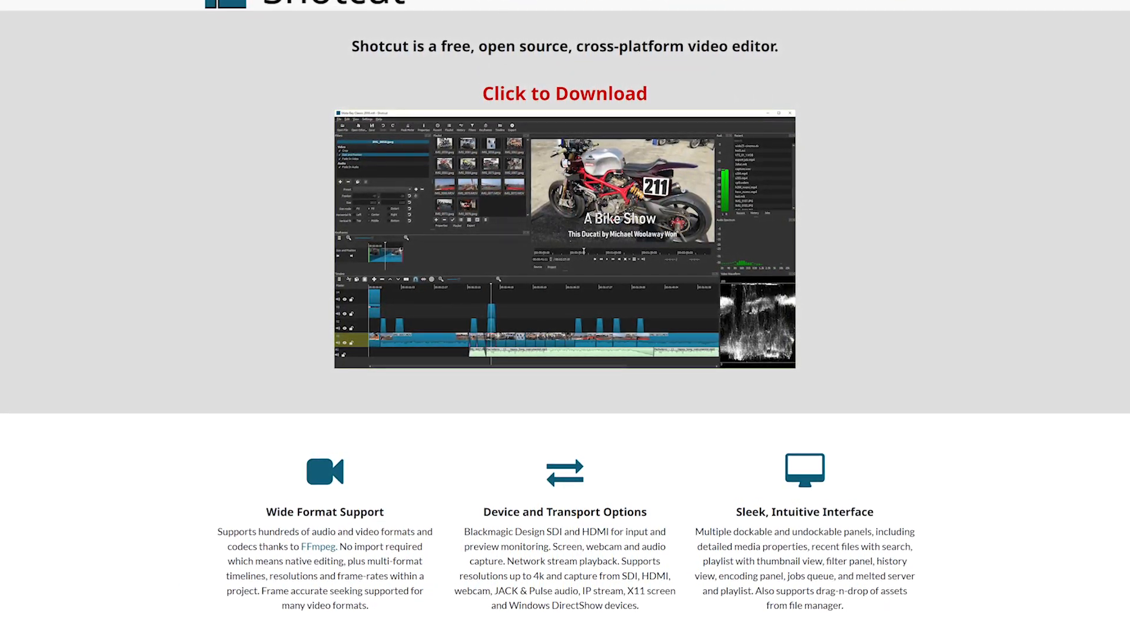
scroll(down, 3)
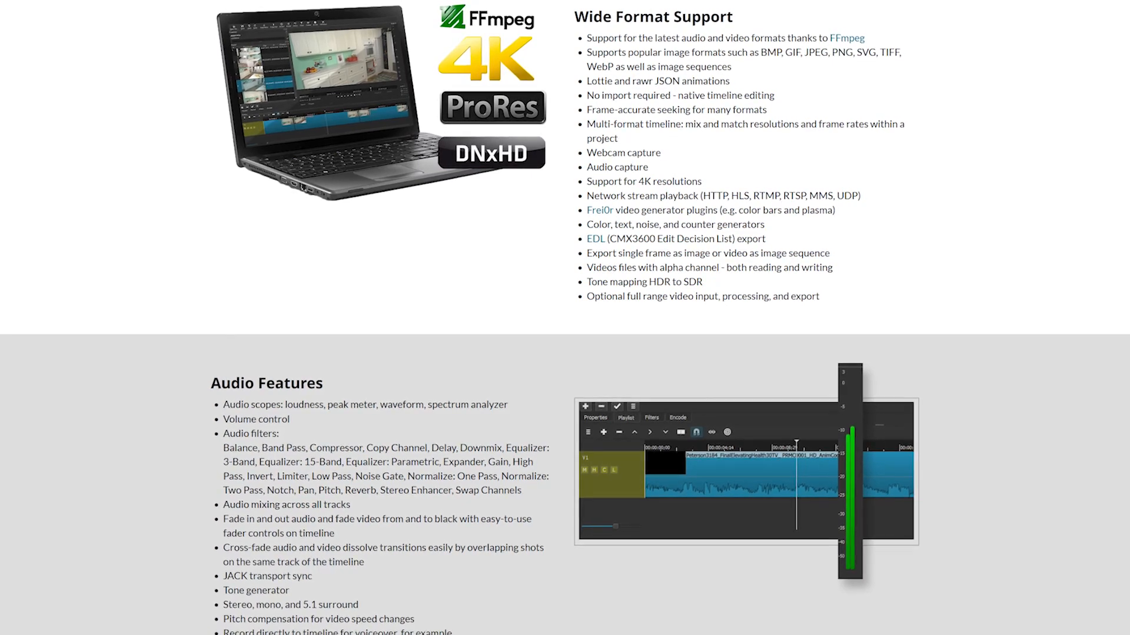
- Scroll the Features page to Wide Format Support and Audio Features
scroll(down, 3)
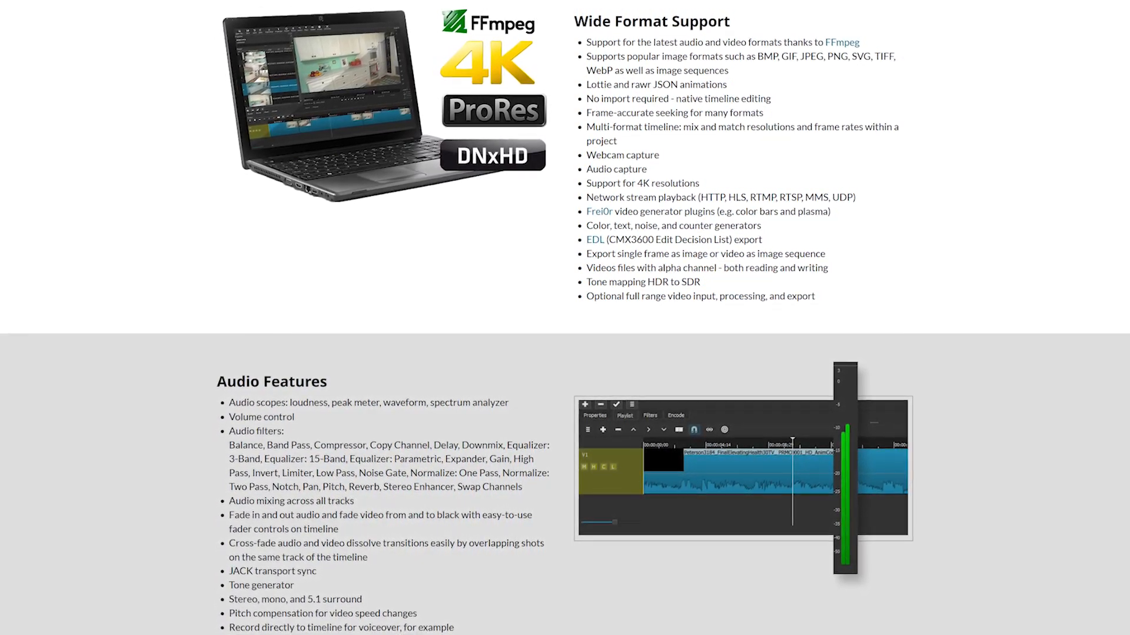
scroll(down, 3)
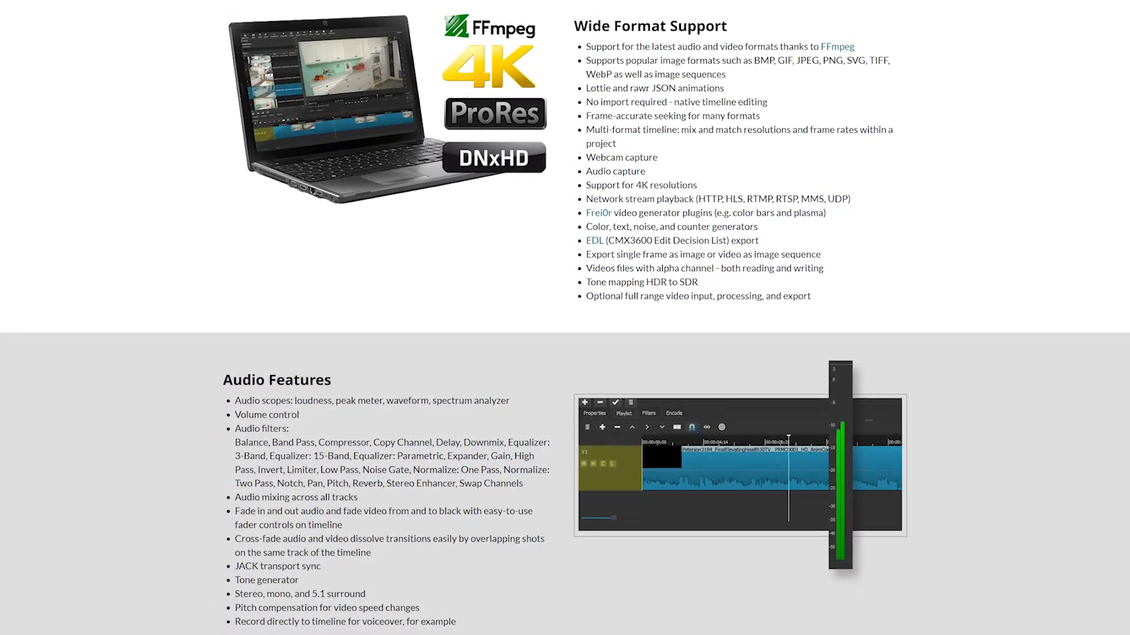
scroll(down, 3)
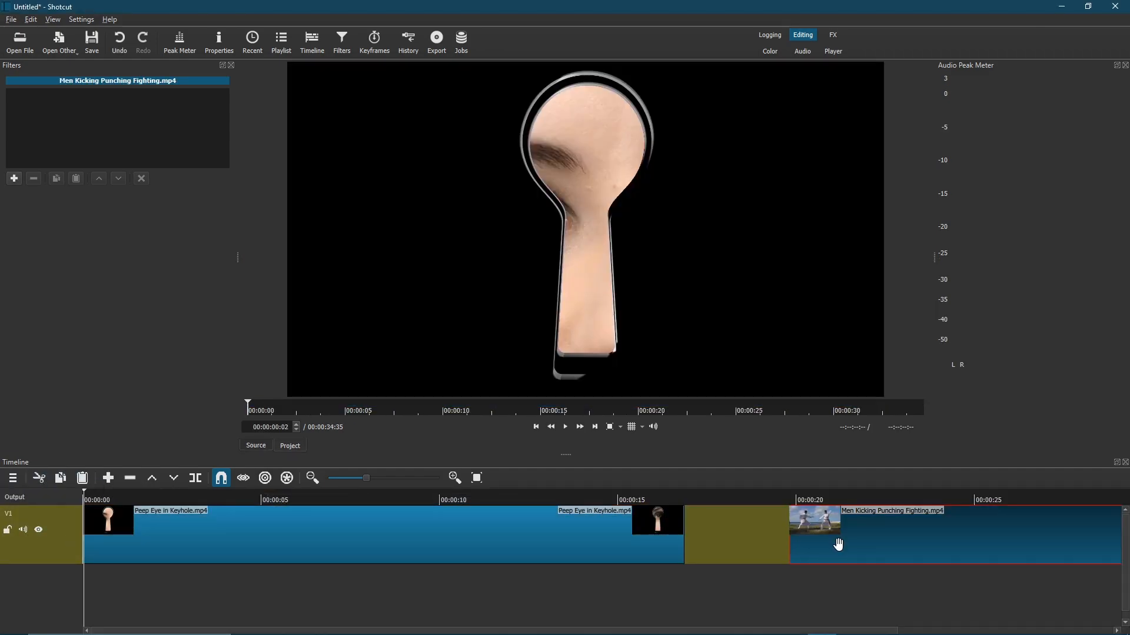
- Slide Men Kicking Punching Fighting left on V1 to overlap Peep Eye in Keyhole, then preview the transition
drag(836, 543, 724, 543)
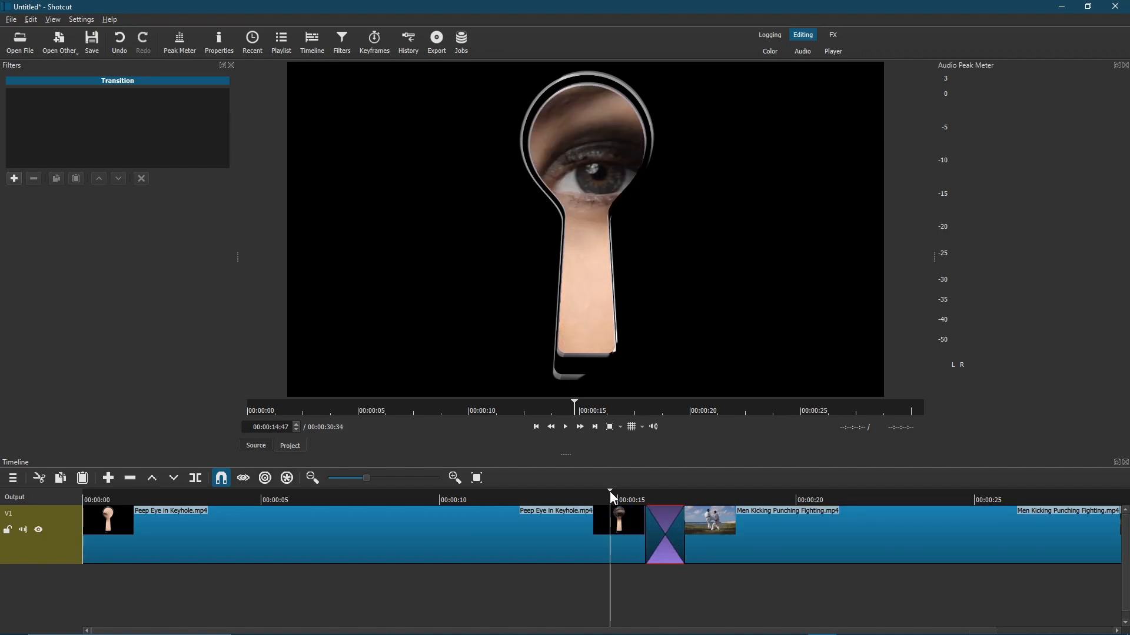
click(564, 426)
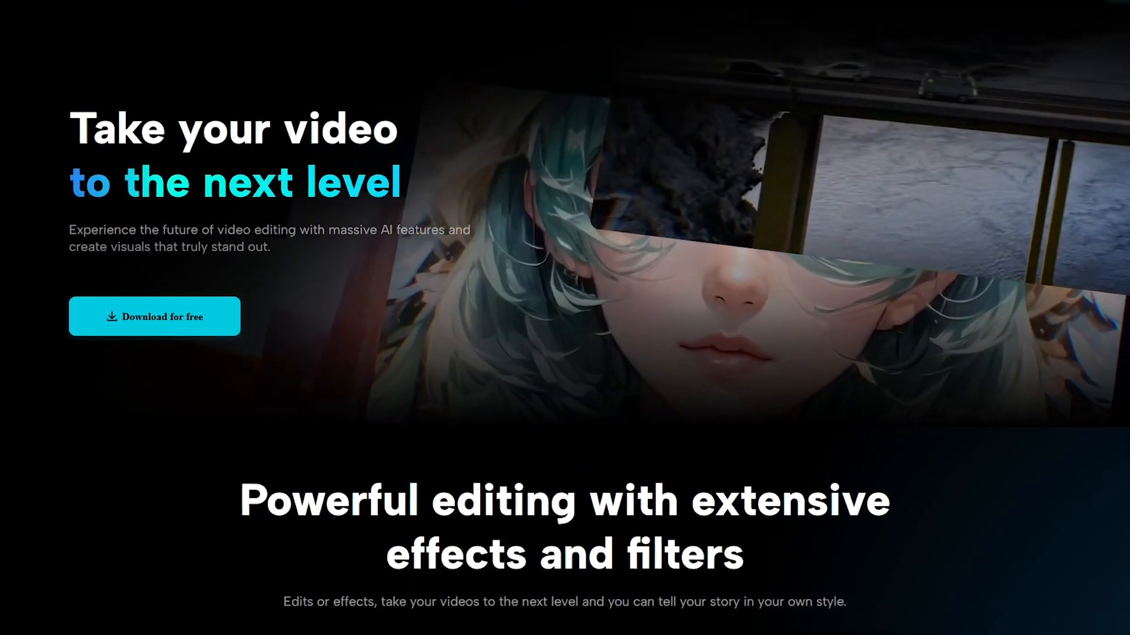
- Scroll through the CapCut, iMovie, Blender and Clipchamp bonus-pick homepages
scroll(down, 3)
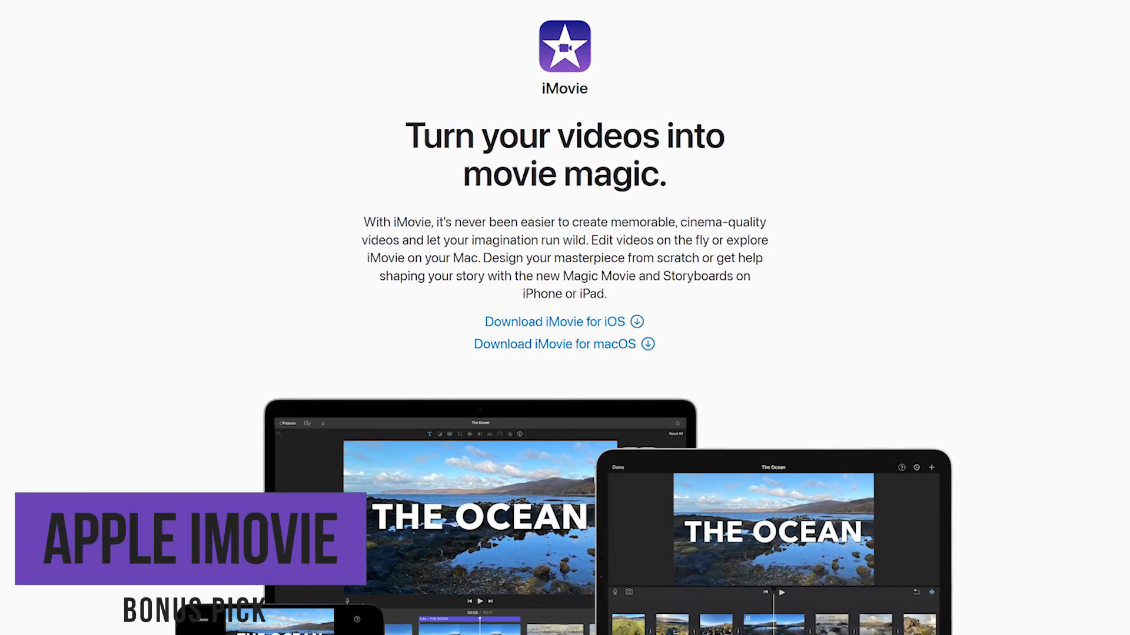
scroll(down, 3)
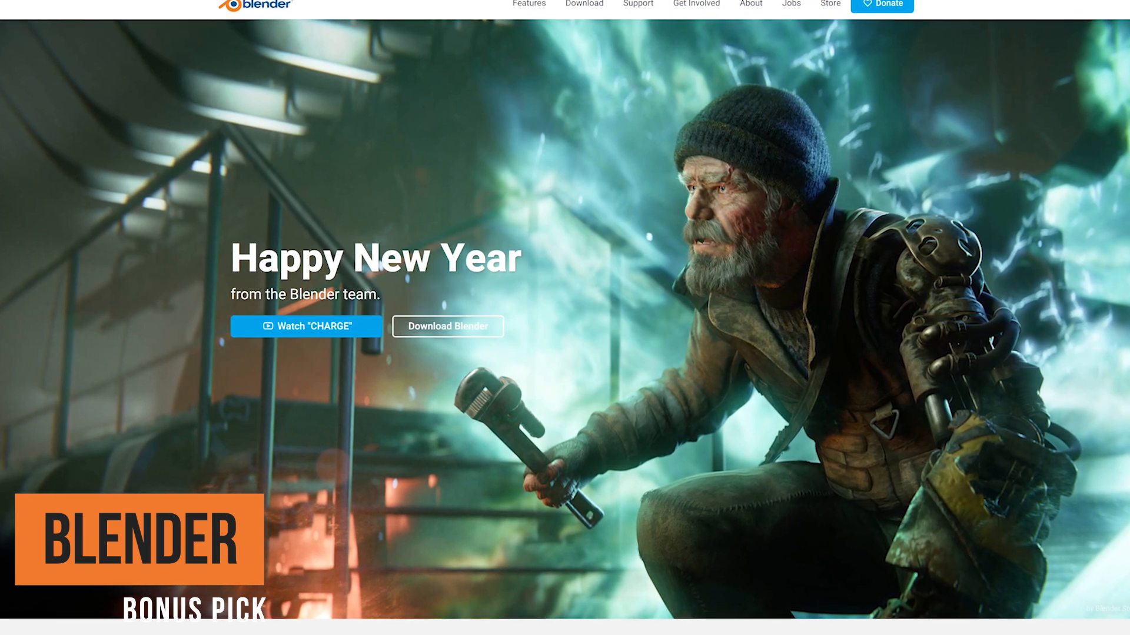
scroll(down, 3)
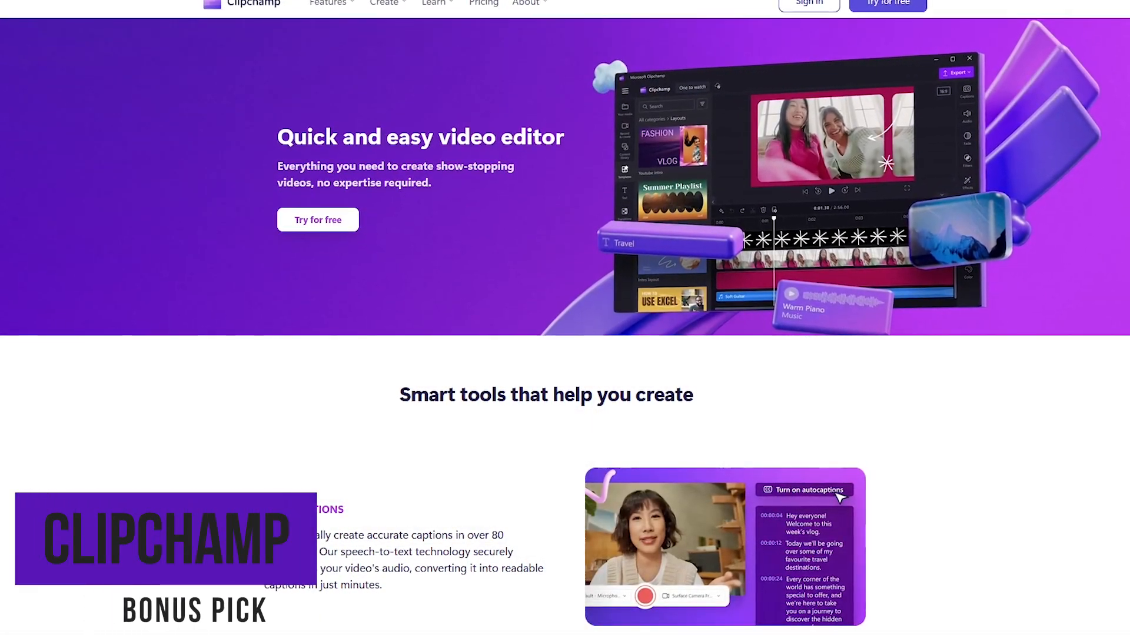
scroll(down, 3)
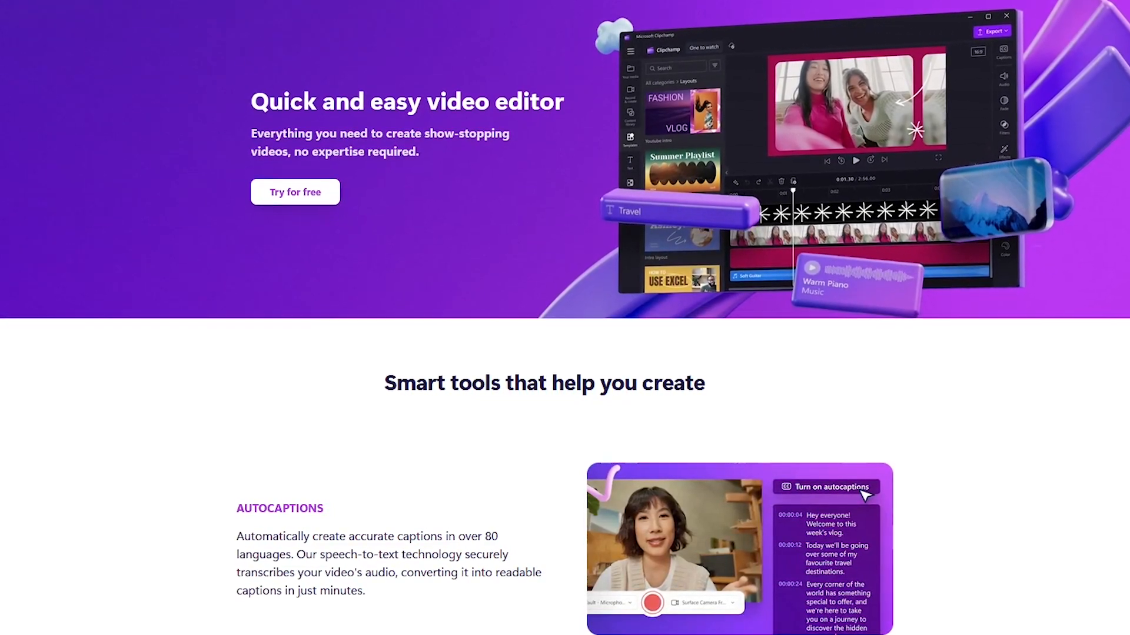
scroll(down, 3)
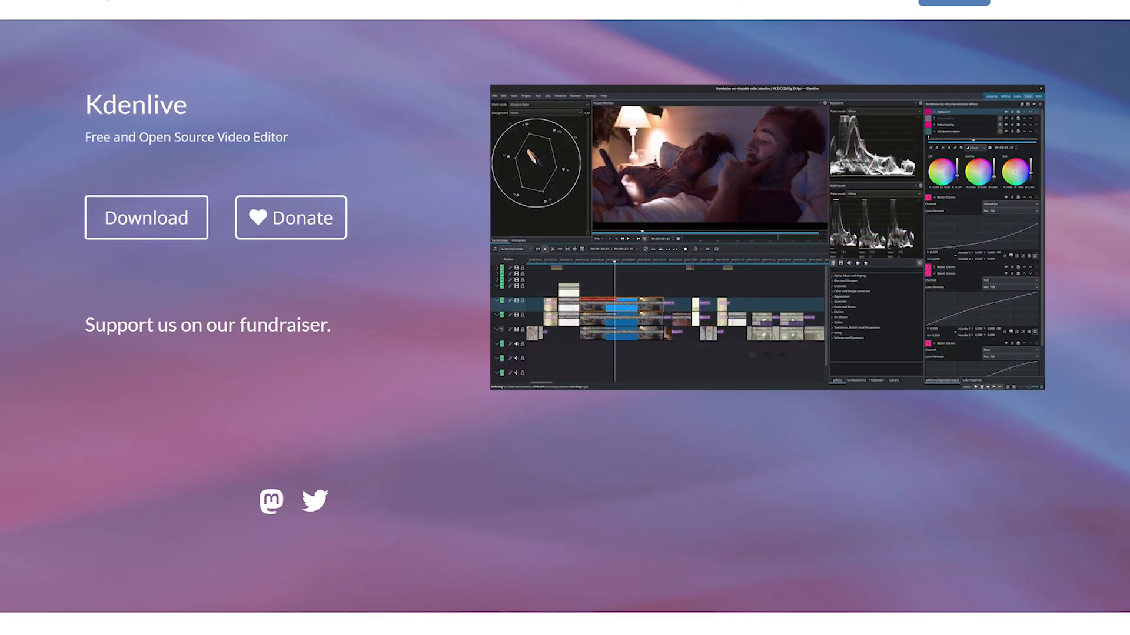
- Scroll the Kdenlive features page past the Titler to 'Many effects and transitions'
scroll(down, 3)
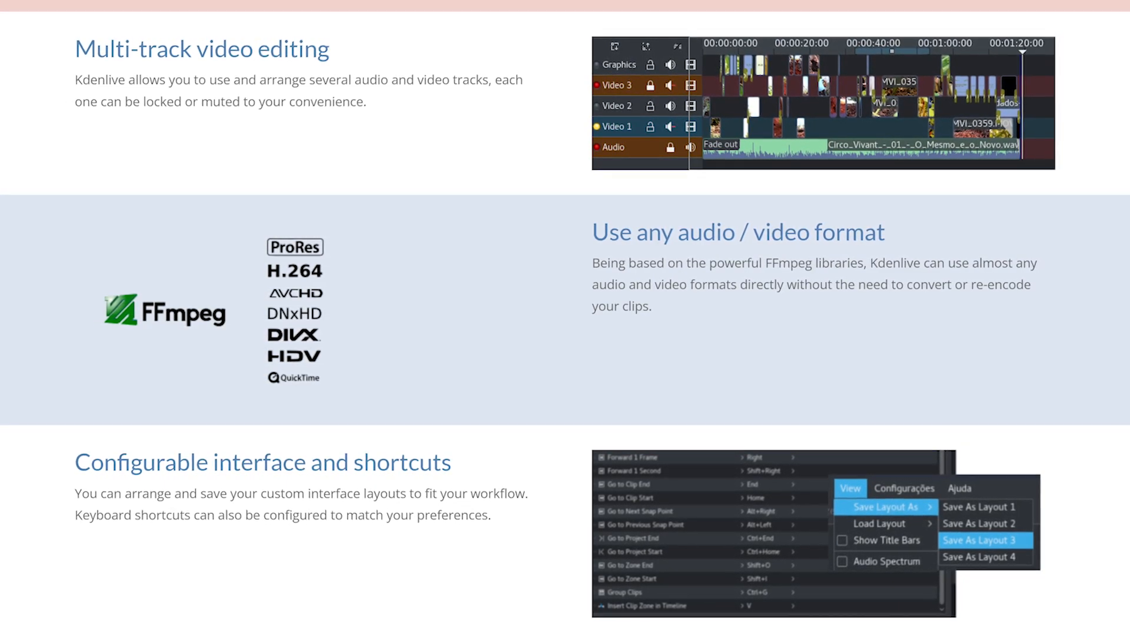
scroll(down, 3)
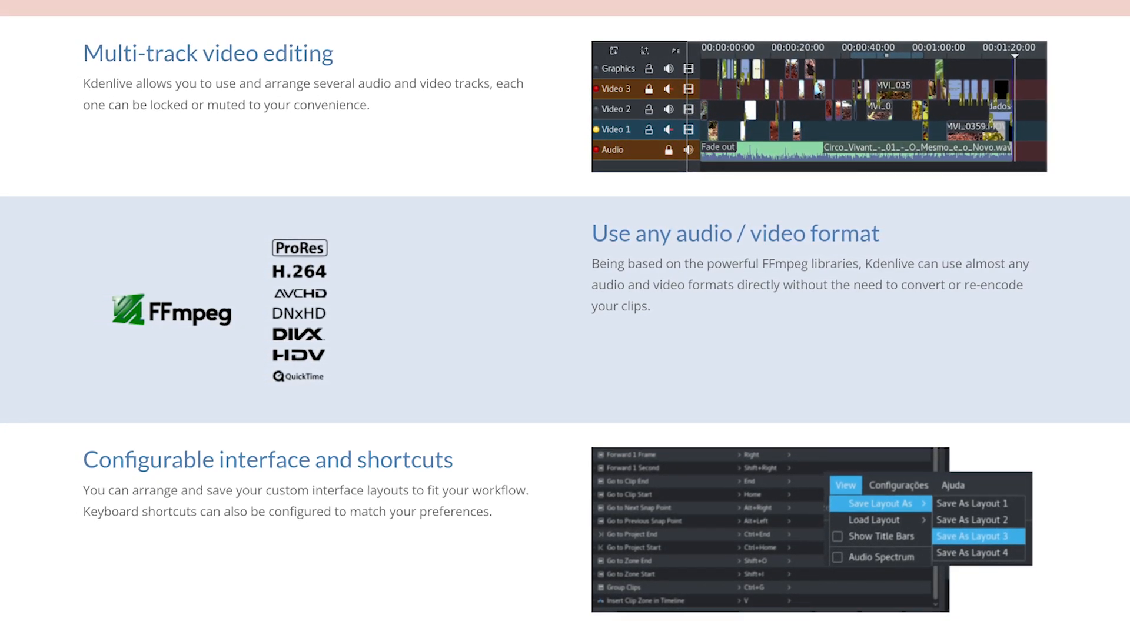
scroll(down, 3)
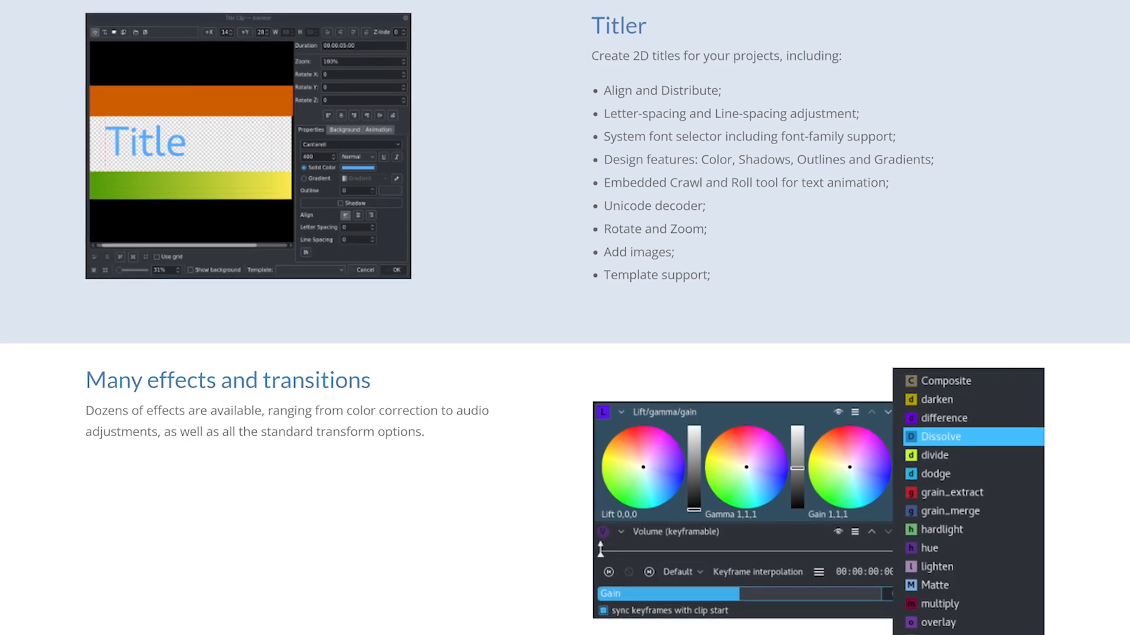
scroll(down, 3)
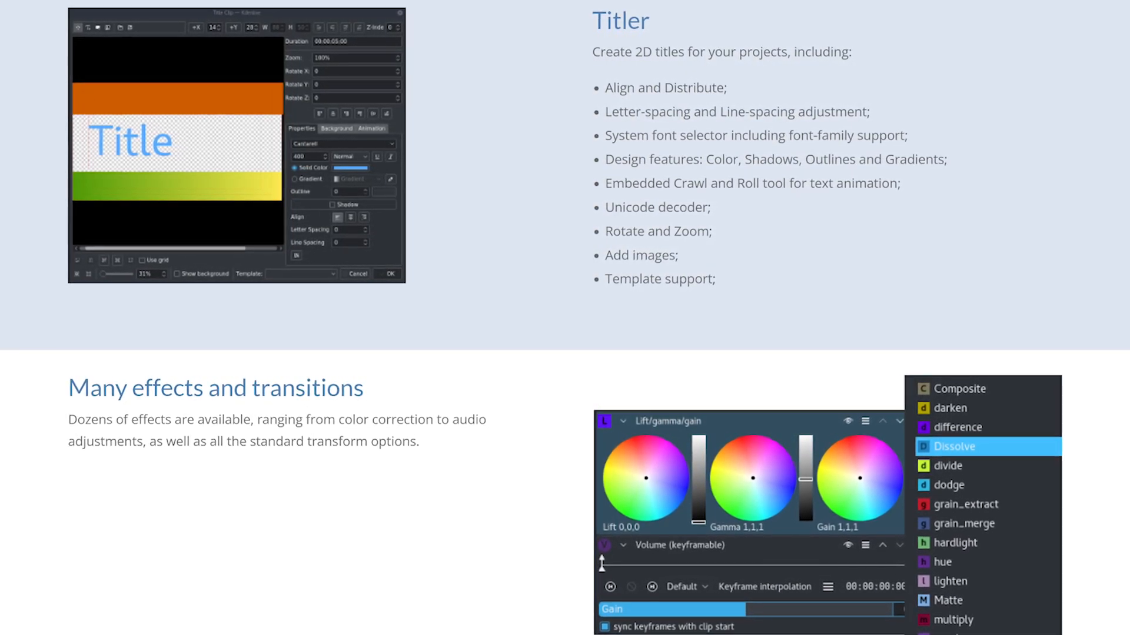
scroll(down, 3)
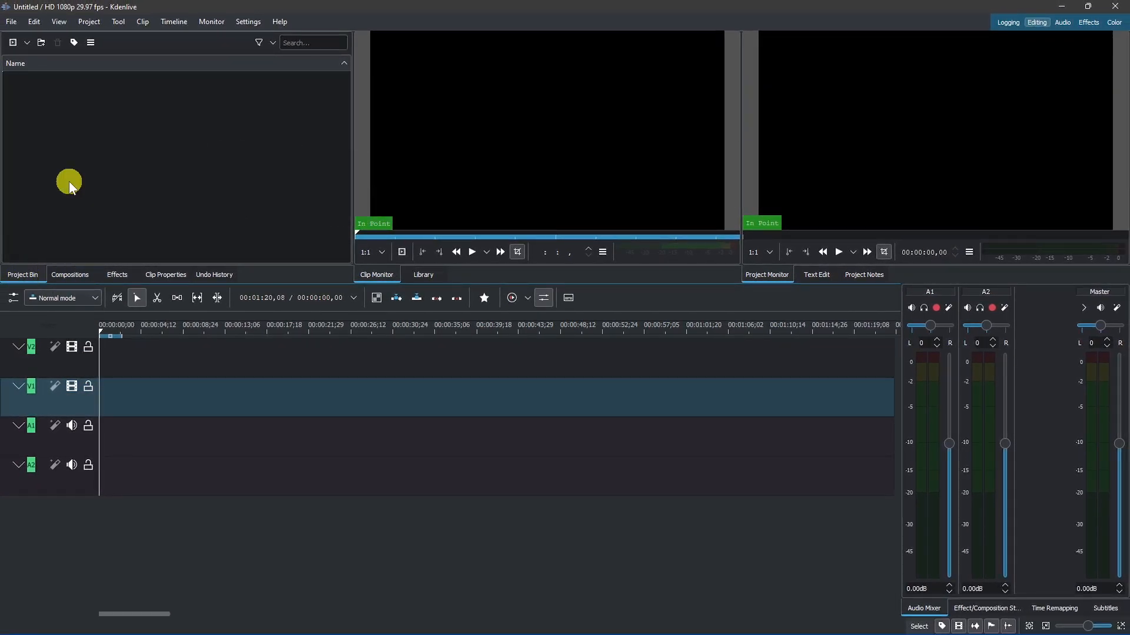
- Place Intro.mp4 on the timeline's video and audio tracks, then reach the Settings menu
drag(68, 180, 125, 373)
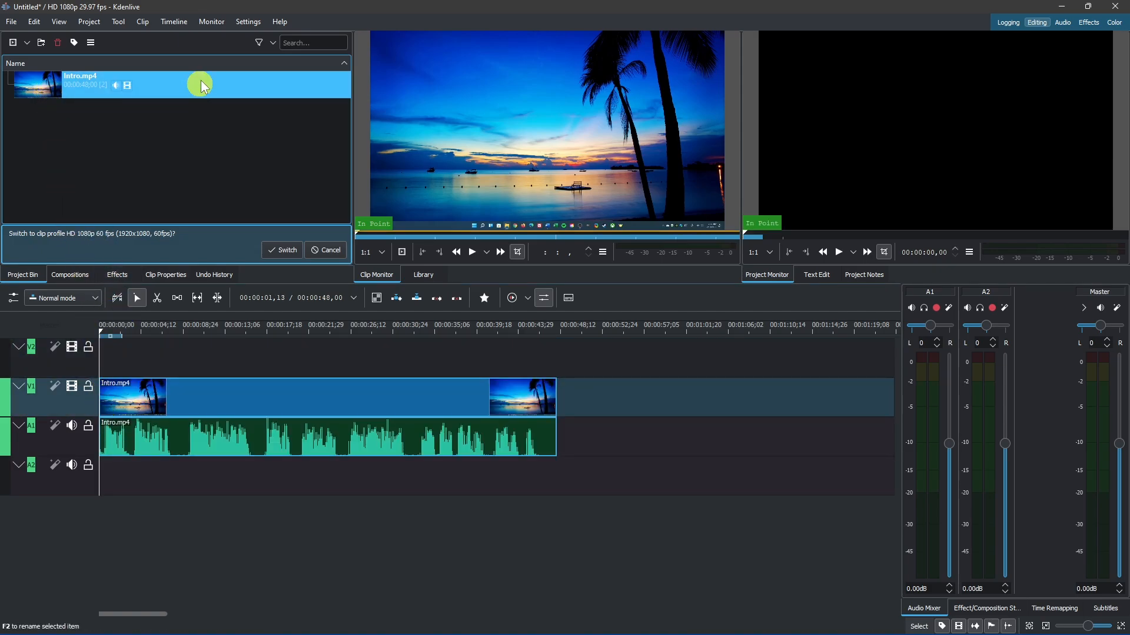
click(248, 21)
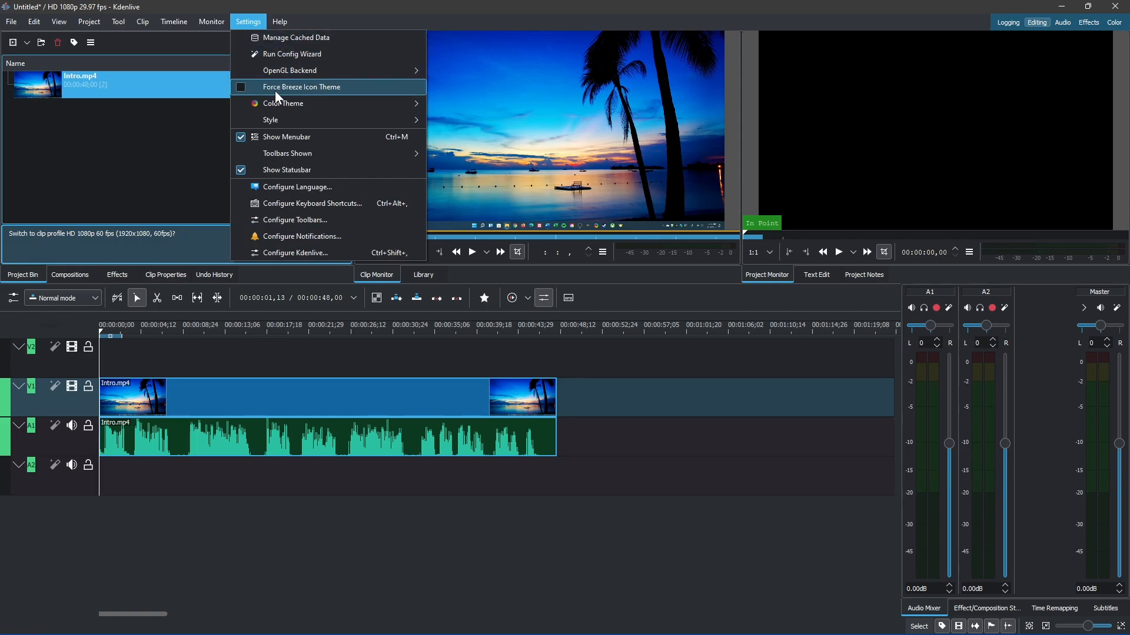
mouse_move(282, 104)
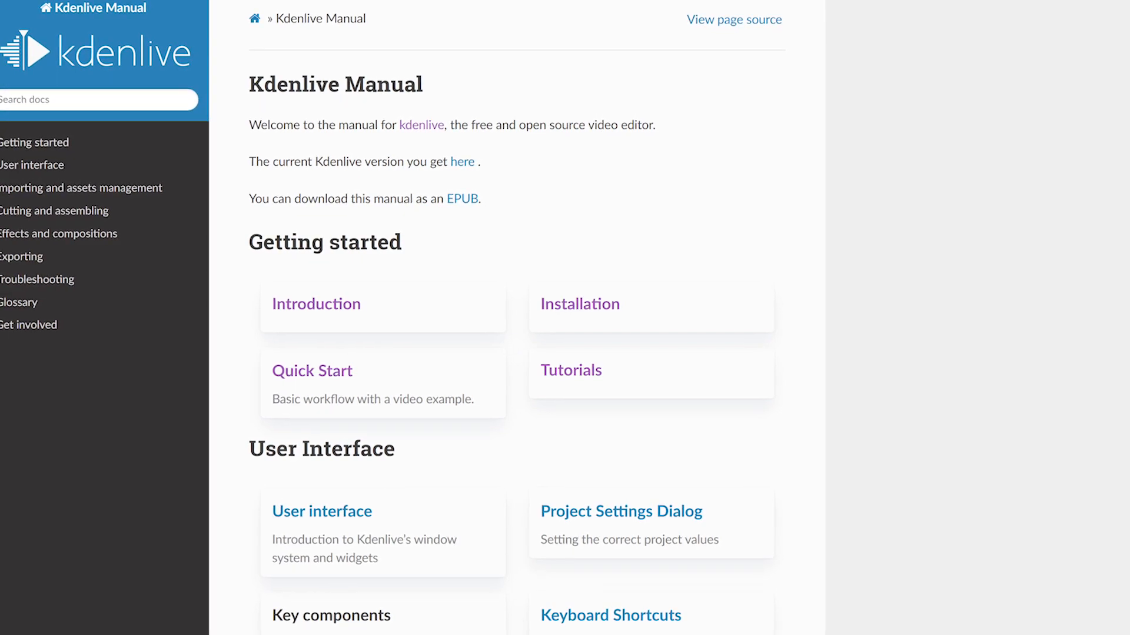
- Leave the Kdenlive manual for the Kdenlive 24.12.0 download page
scroll(down, 3)
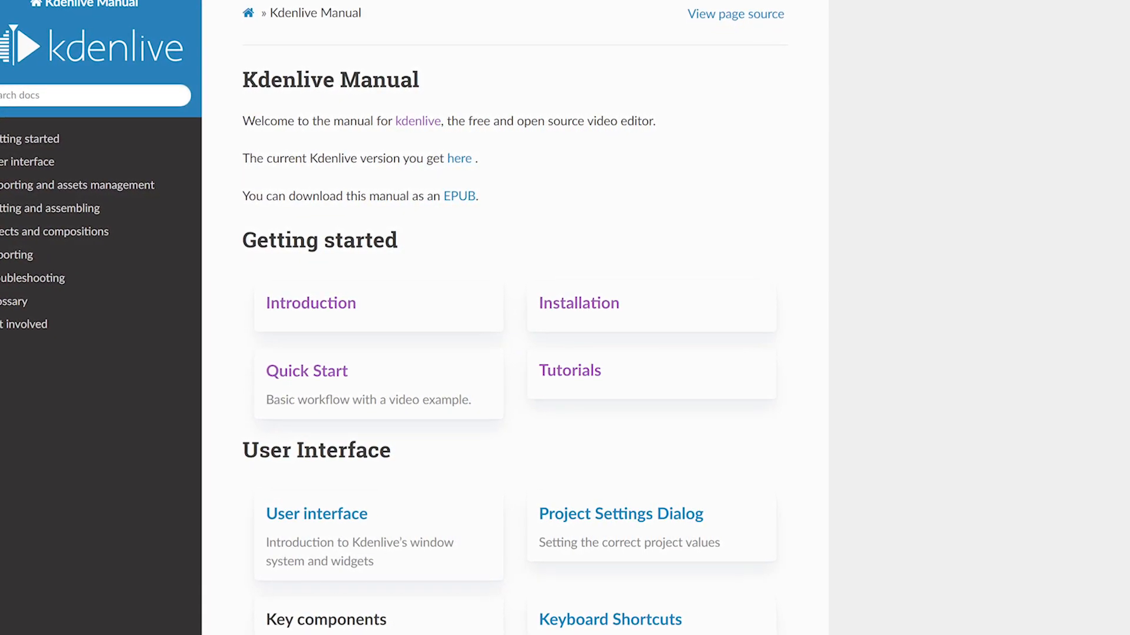
click(459, 158)
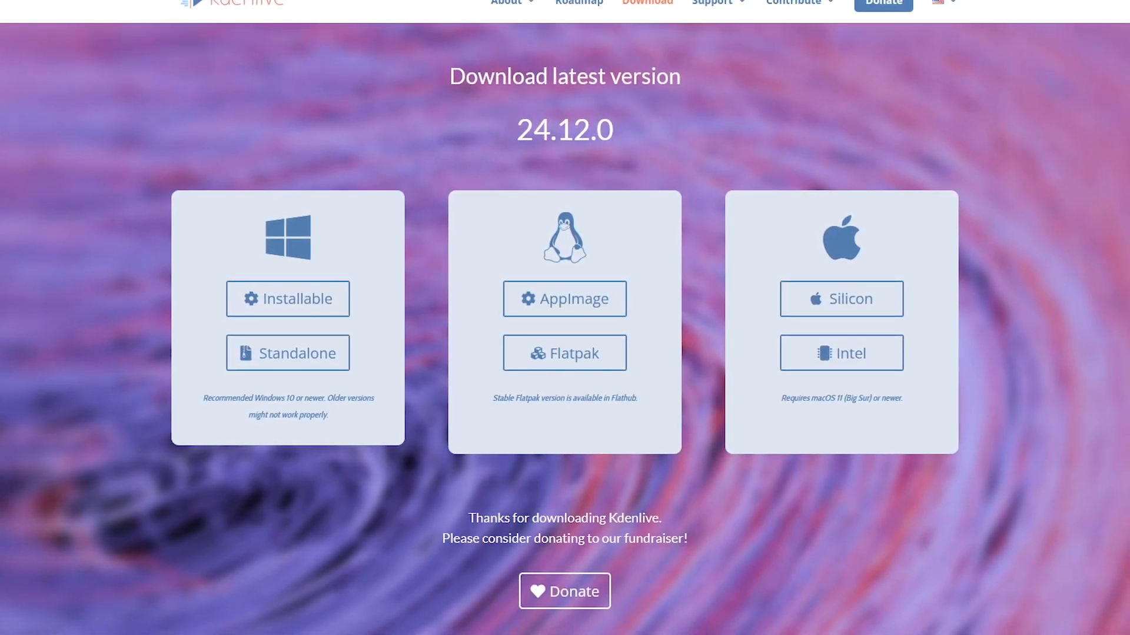
scroll(up, 3)
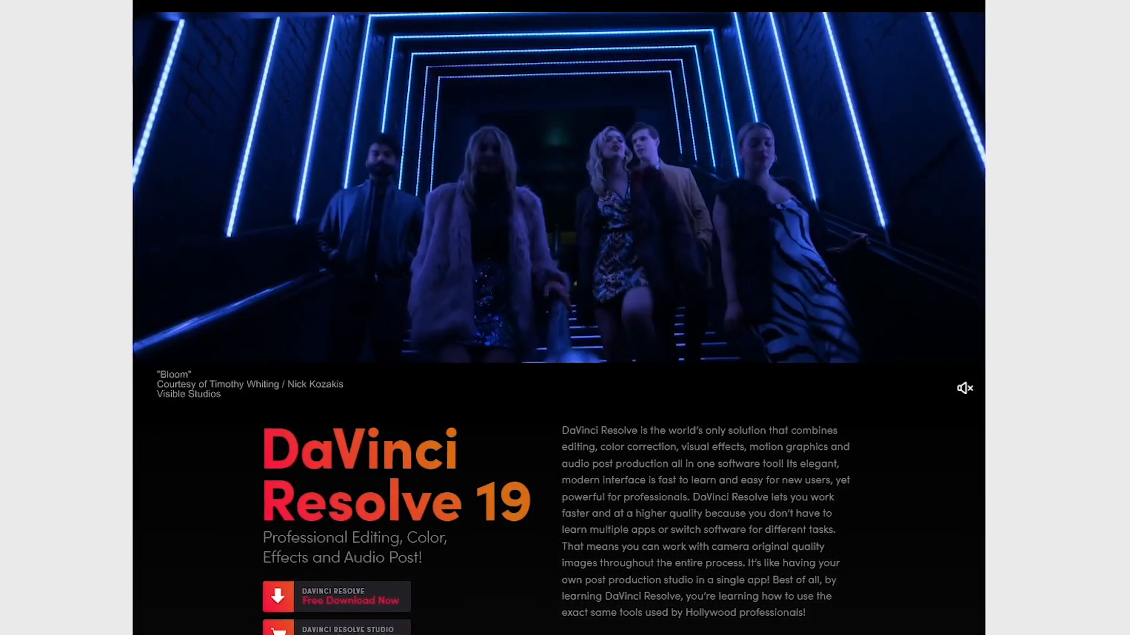
- Read down the DaVinci Resolve 19 page to the Fusion visual effects section
scroll(down, 3)
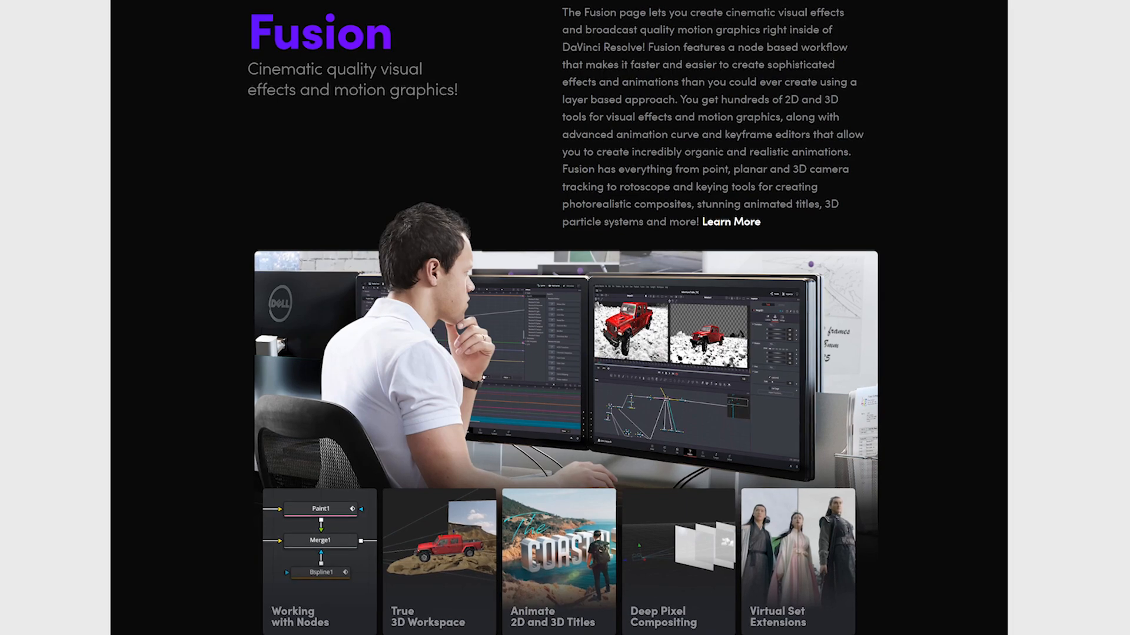
scroll(down, 3)
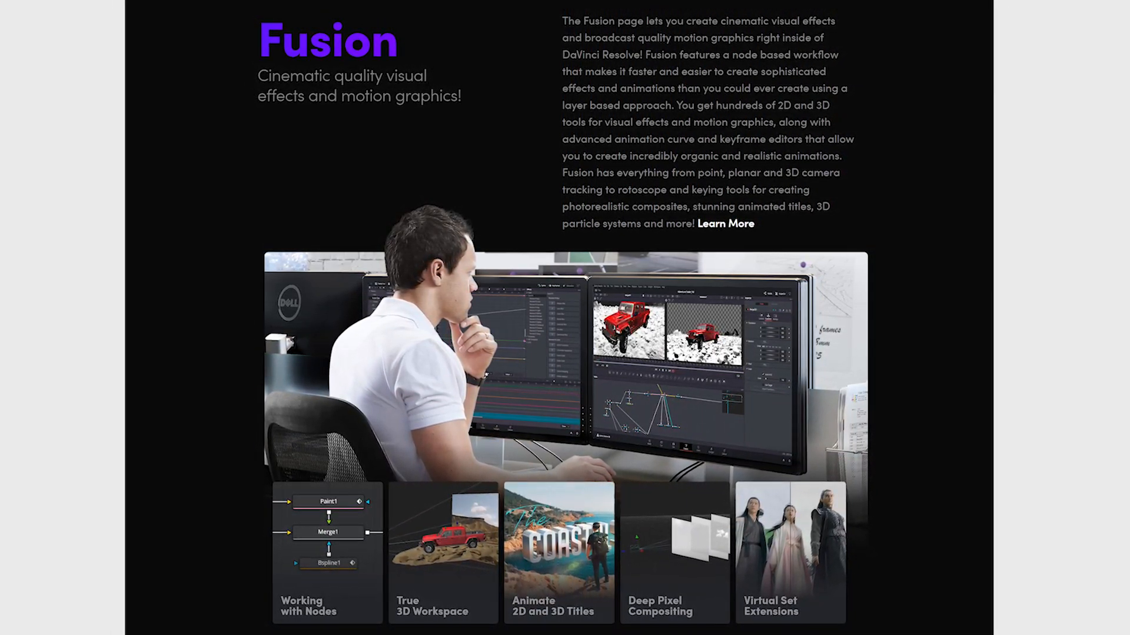
scroll(down, 3)
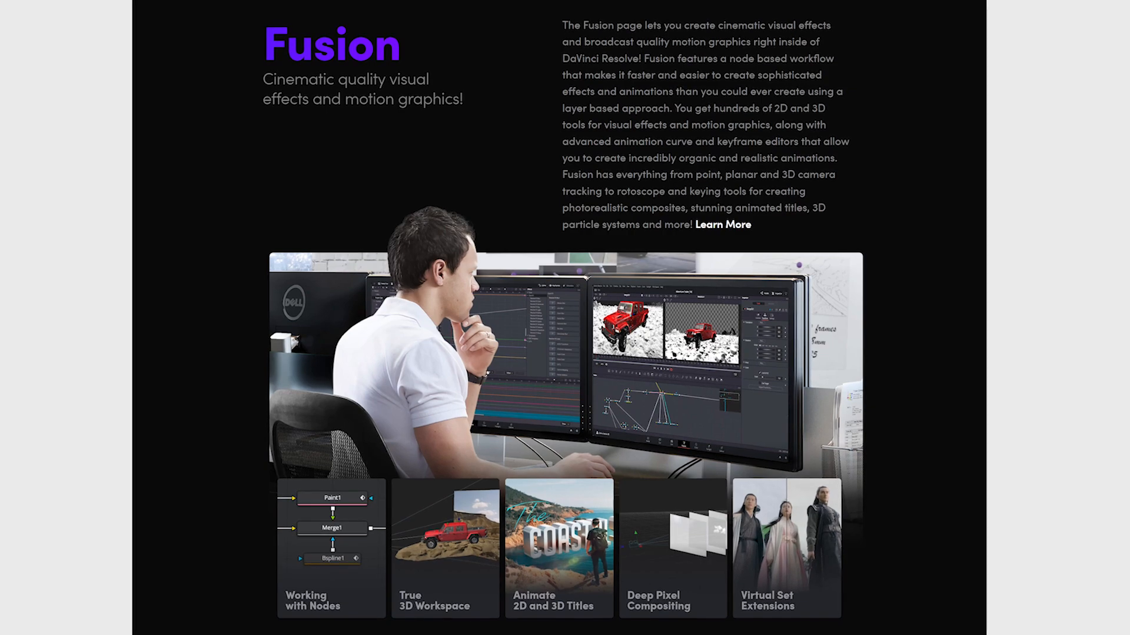
scroll(down, 3)
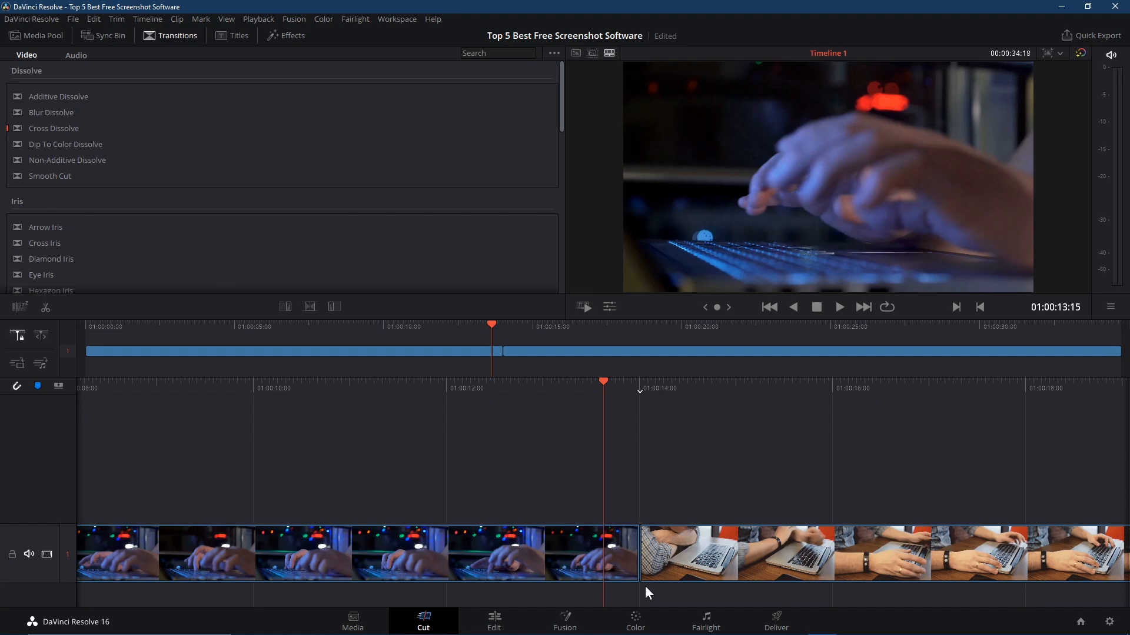
mouse_move(506, 621)
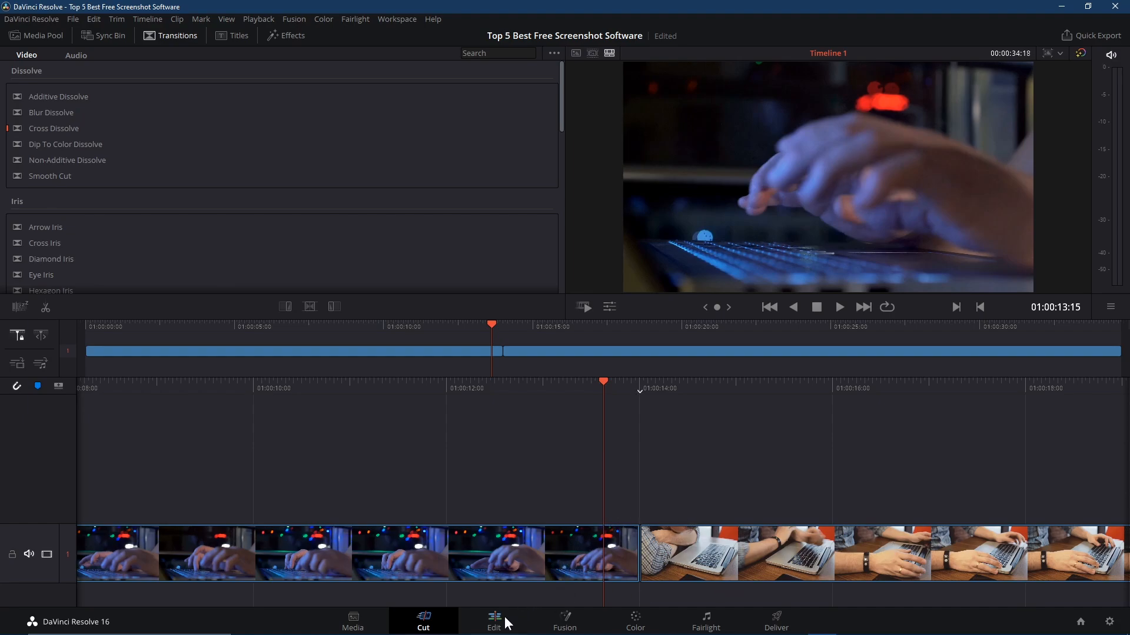
- Switch to the Edit page and show the Effects Library's Shape transitions
click(493, 621)
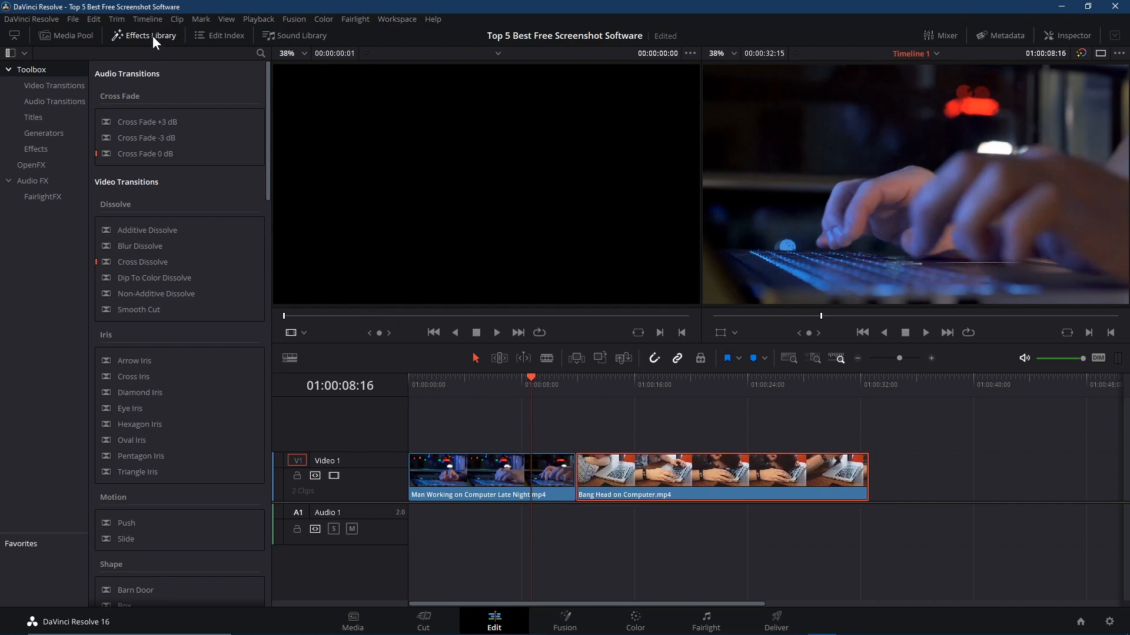
click(142, 35)
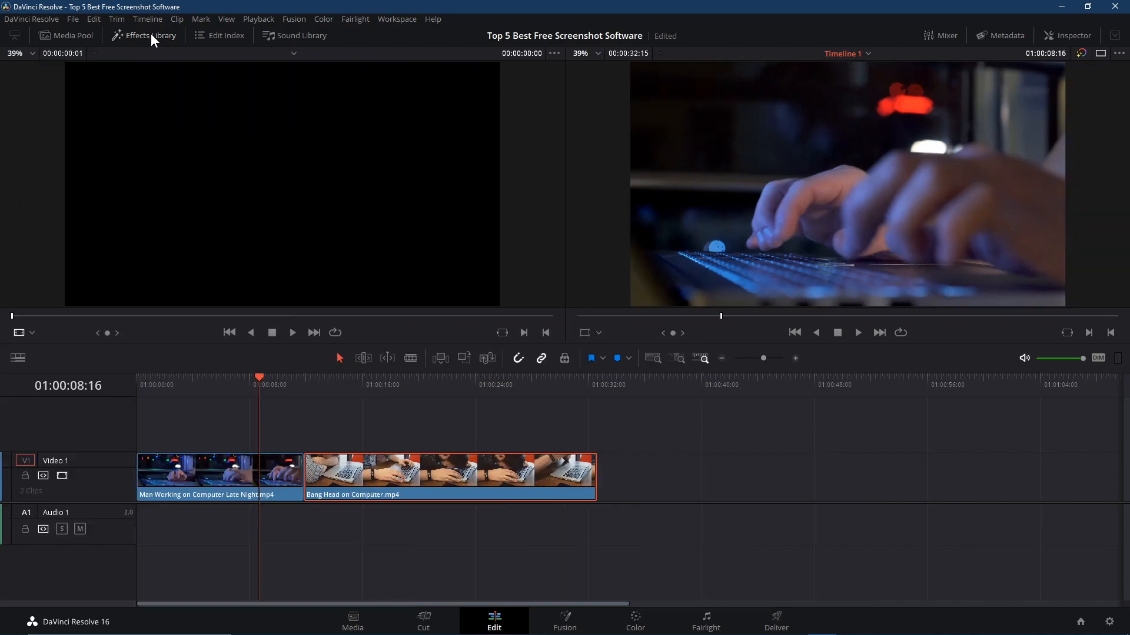
click(142, 36)
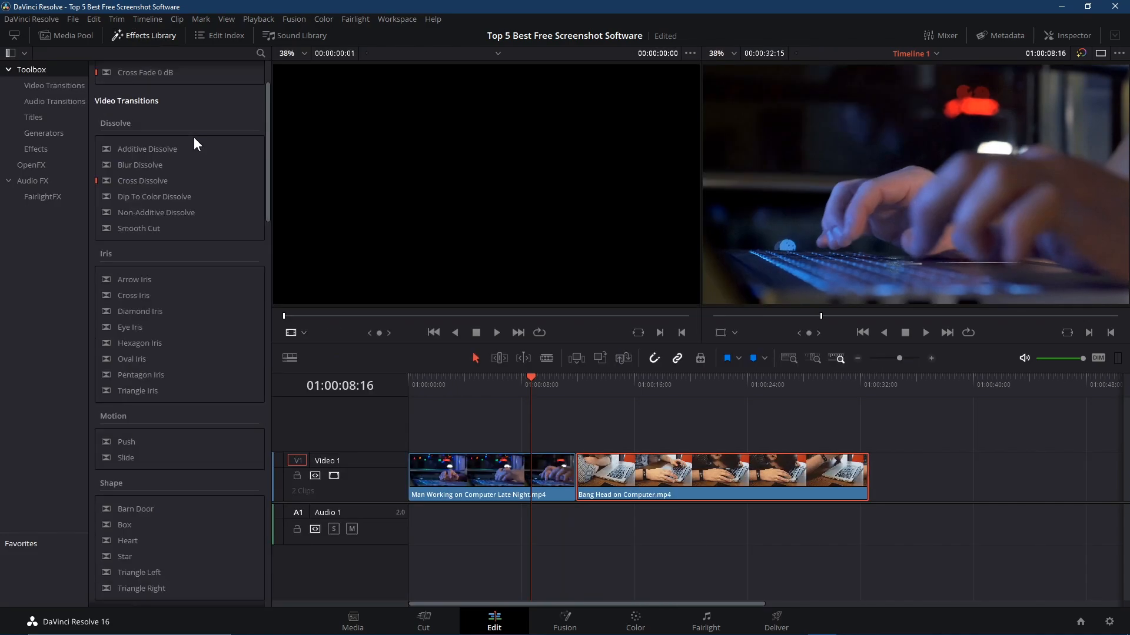
scroll(down, 3)
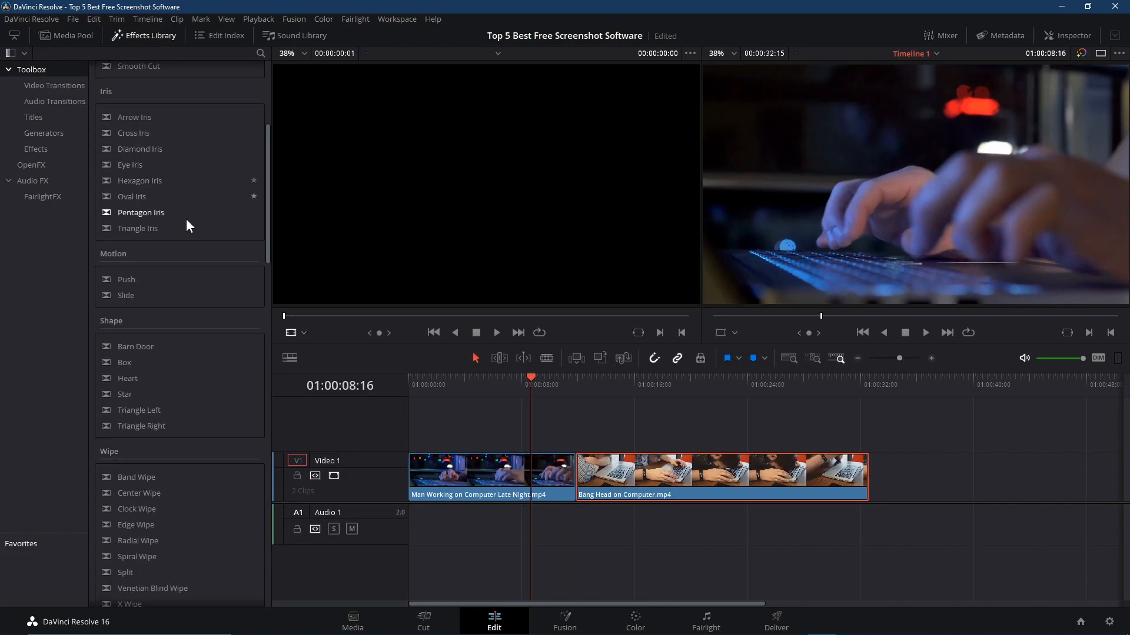
mouse_move(159, 356)
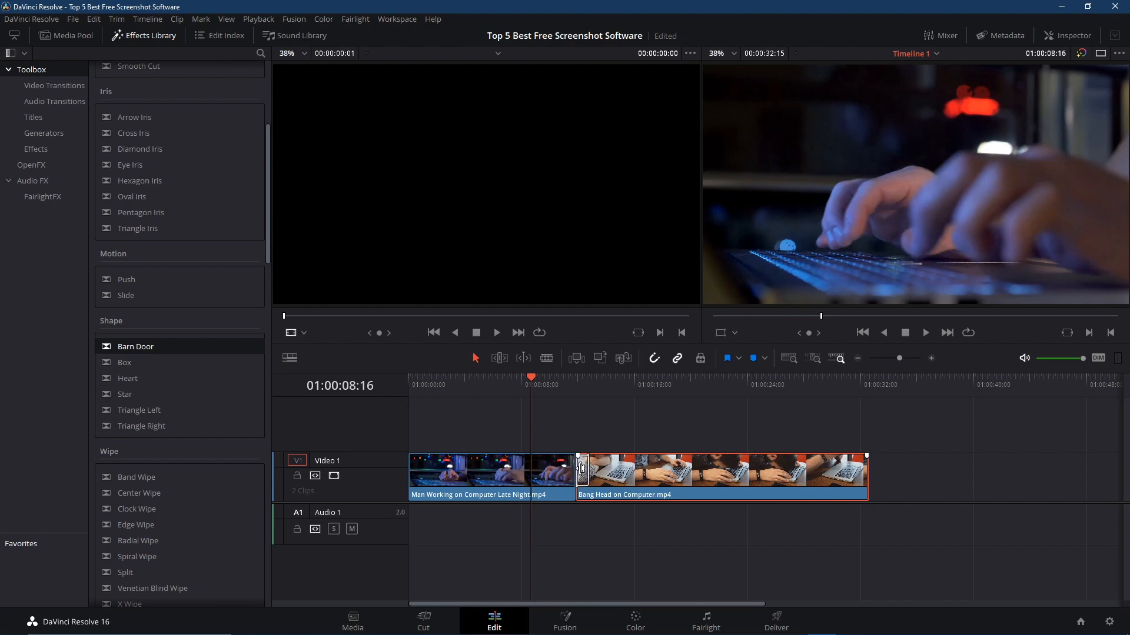
- Join the two clips with a Barn Door transition and lengthen it into the second clip
drag(582, 472, 590, 472)
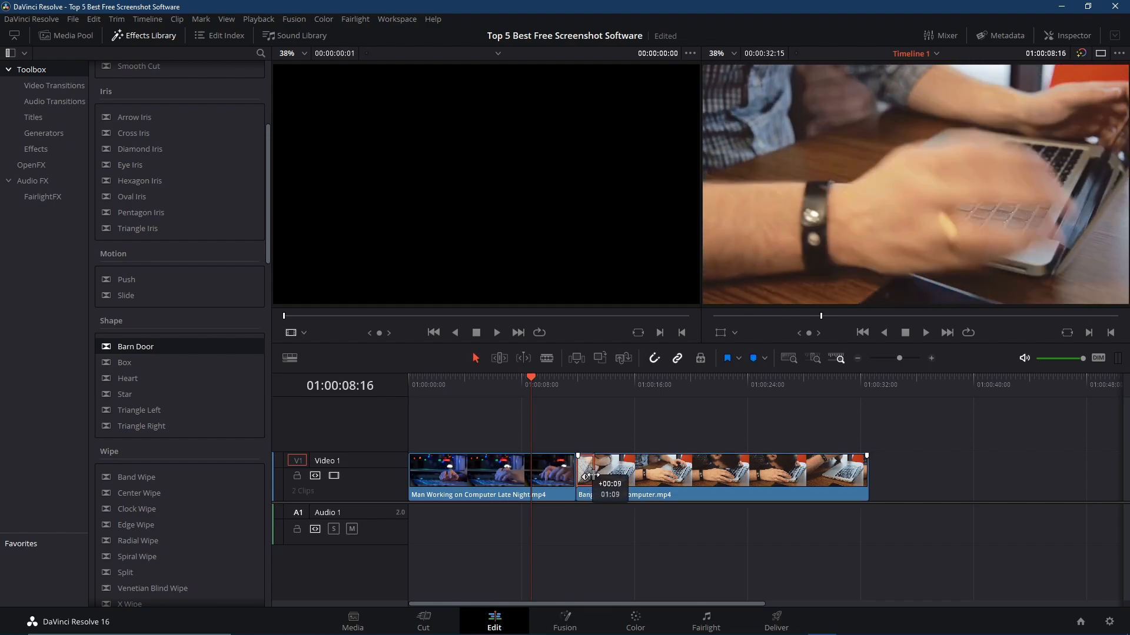
drag(589, 477, 577, 477)
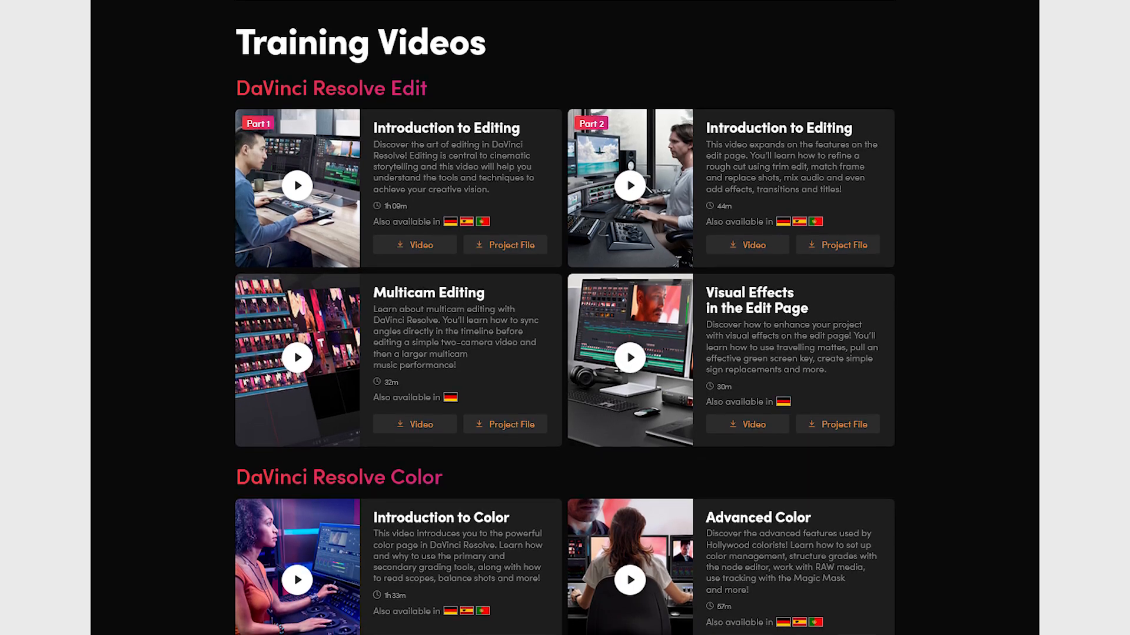
- Reach 'Two Great Versions' and get the free DaVinci Resolve 19 download choices
scroll(down, 3)
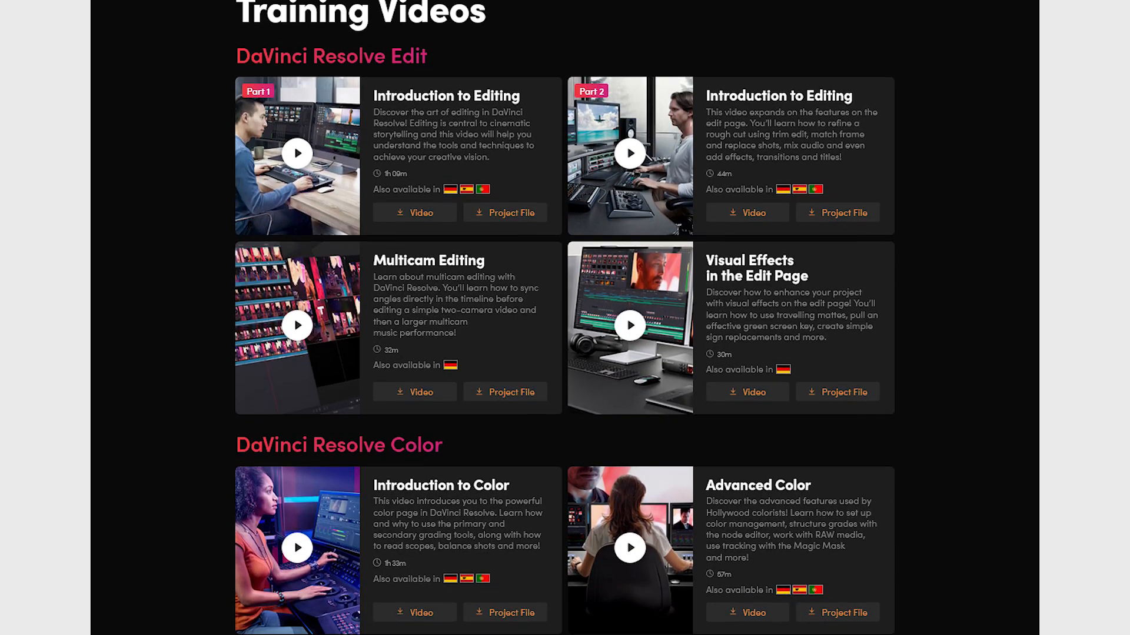
scroll(down, 3)
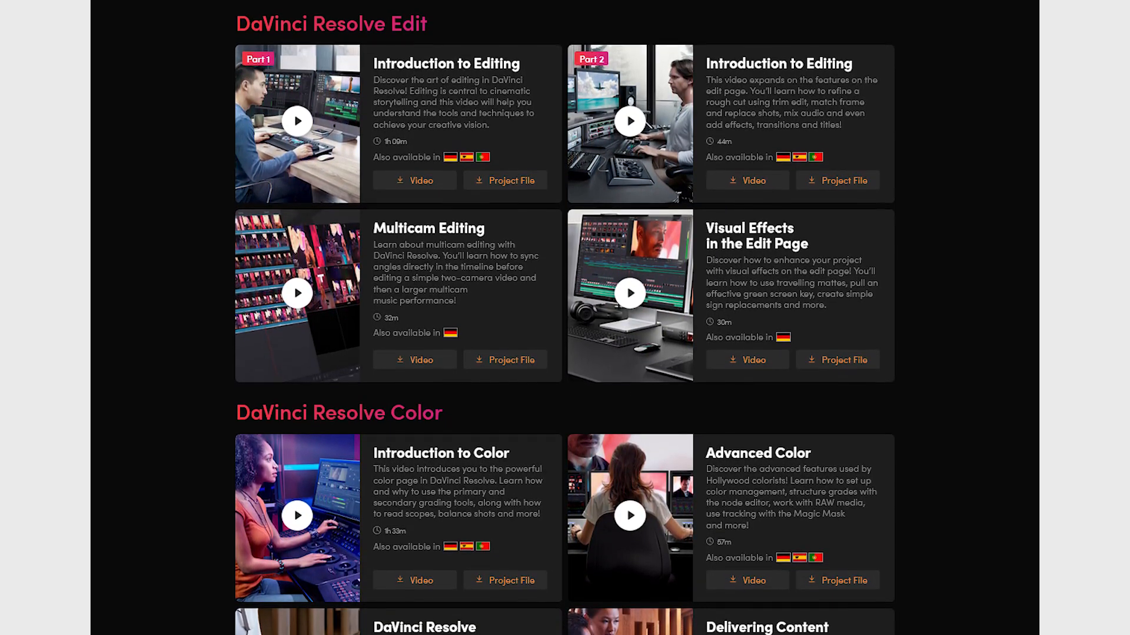
scroll(down, 3)
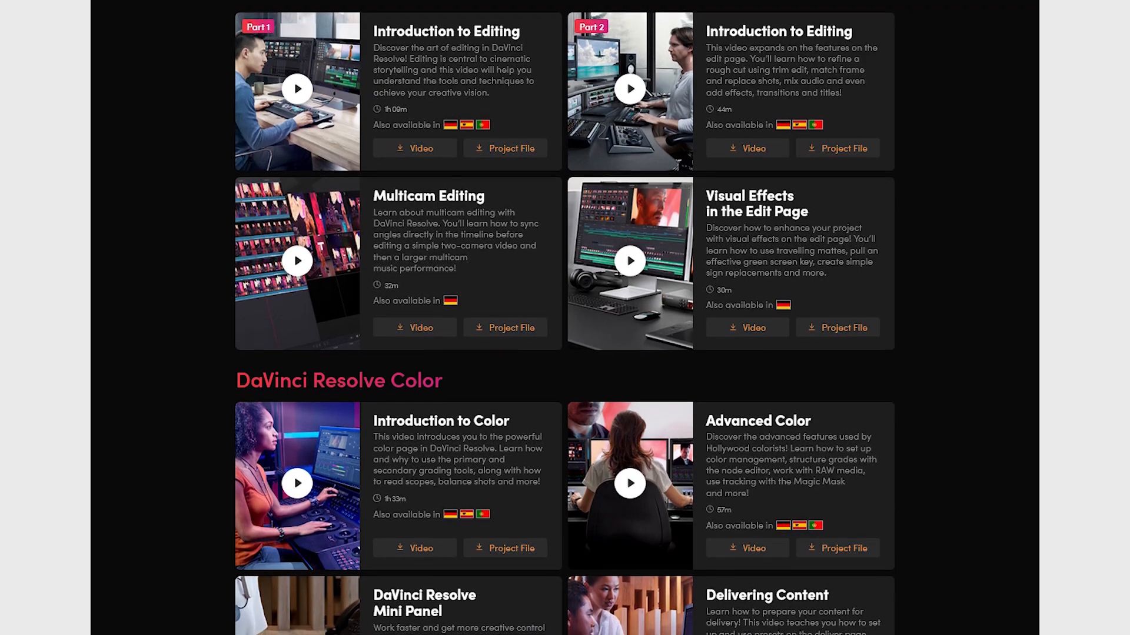
scroll(down, 3)
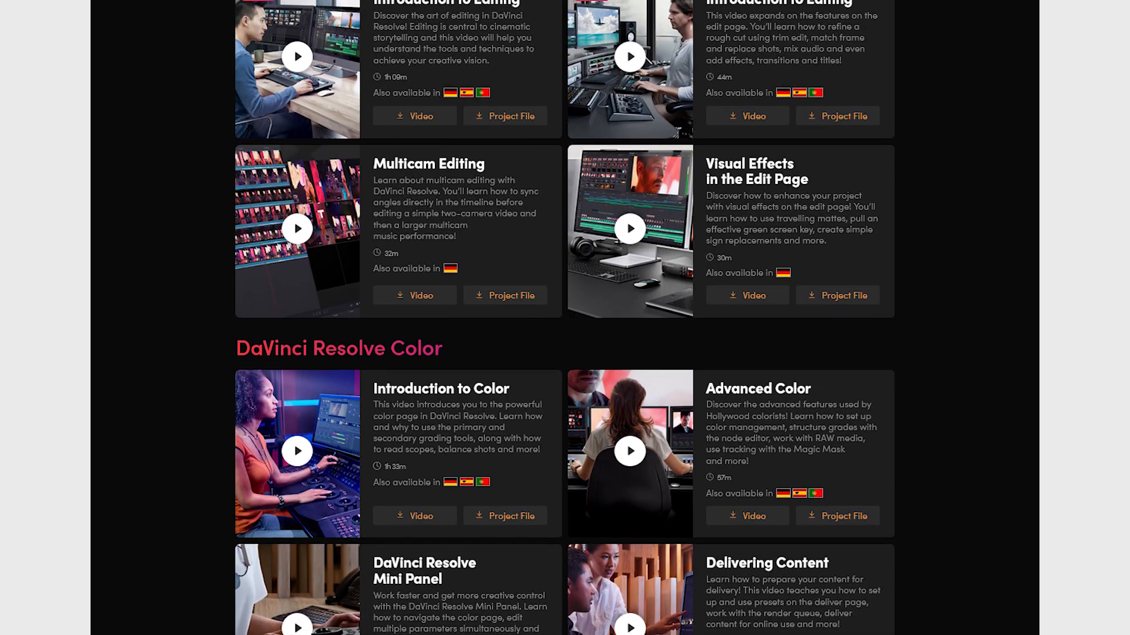
scroll(down, 3)
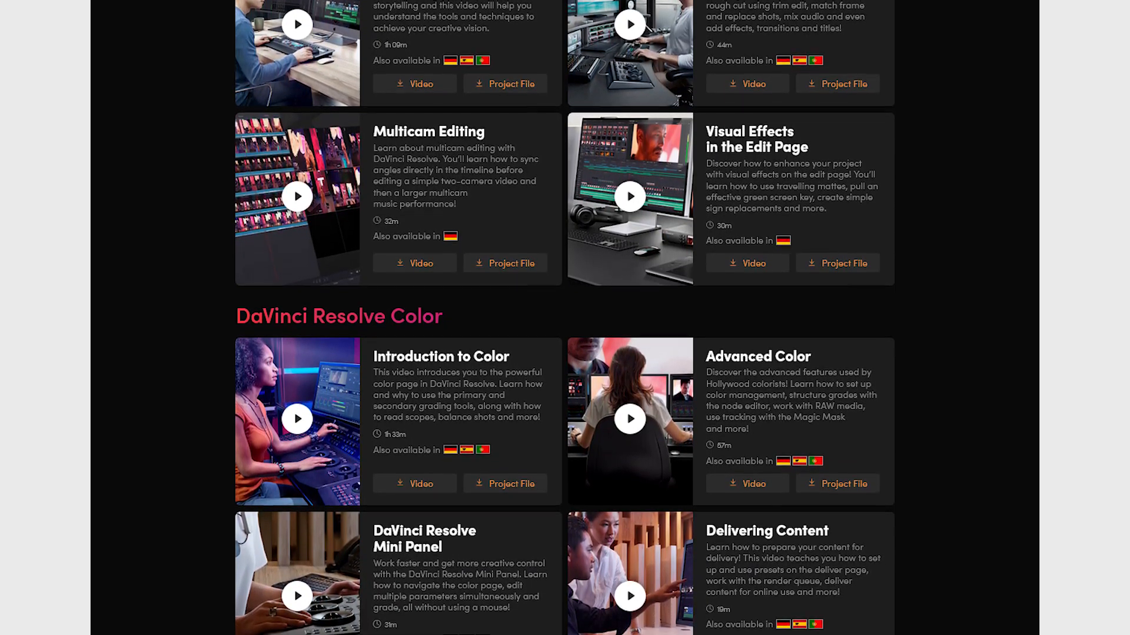
scroll(down, 3)
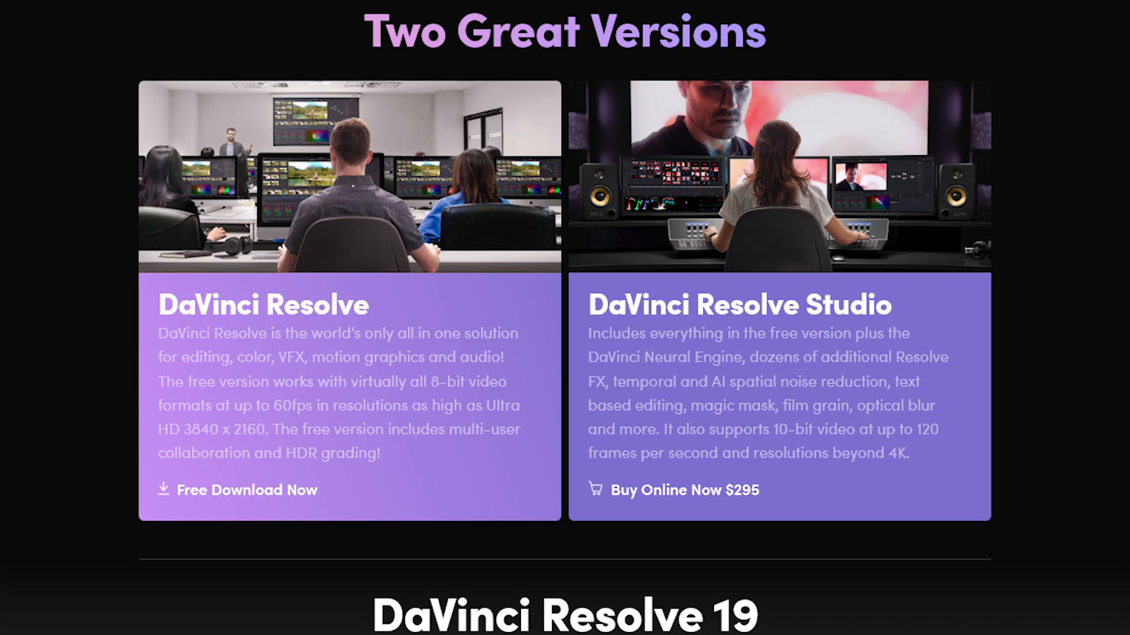
click(247, 489)
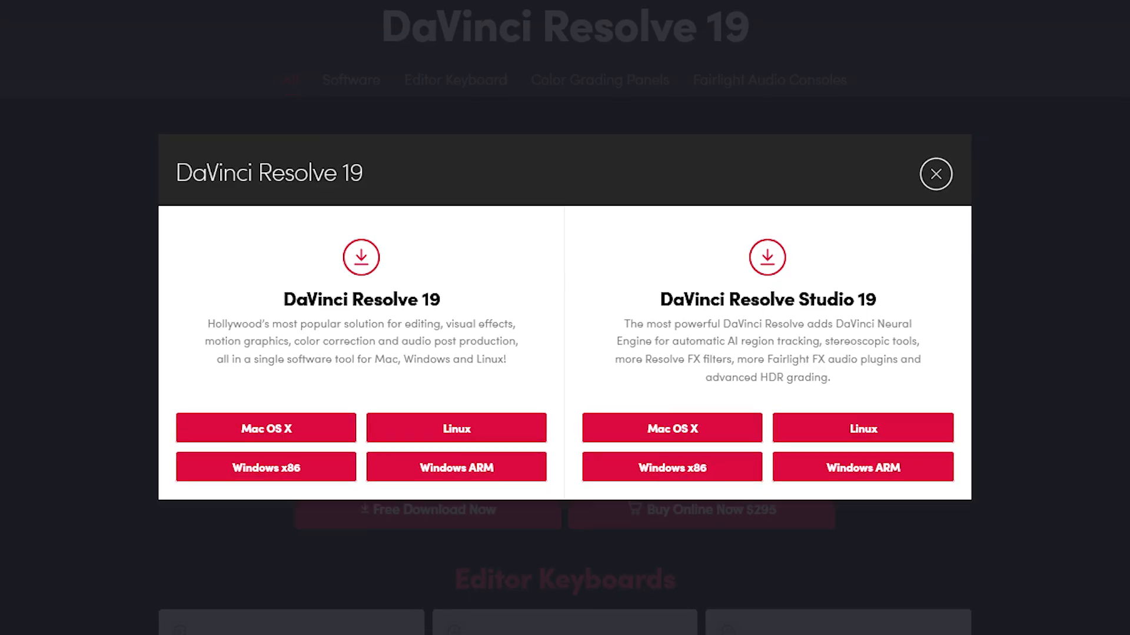